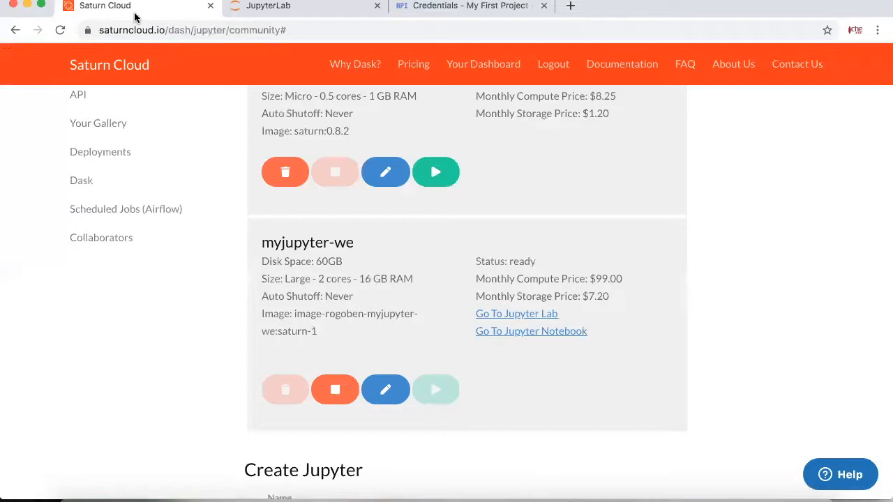
mouse_move(355, 63)
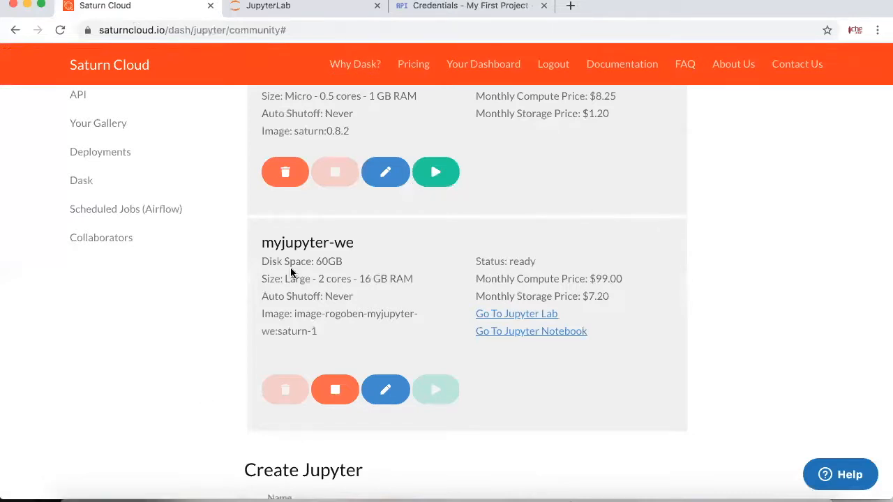
Keep the 10-minute automatic shutoff duration in the Saturn Cloud resource settings
scroll(down, 3)
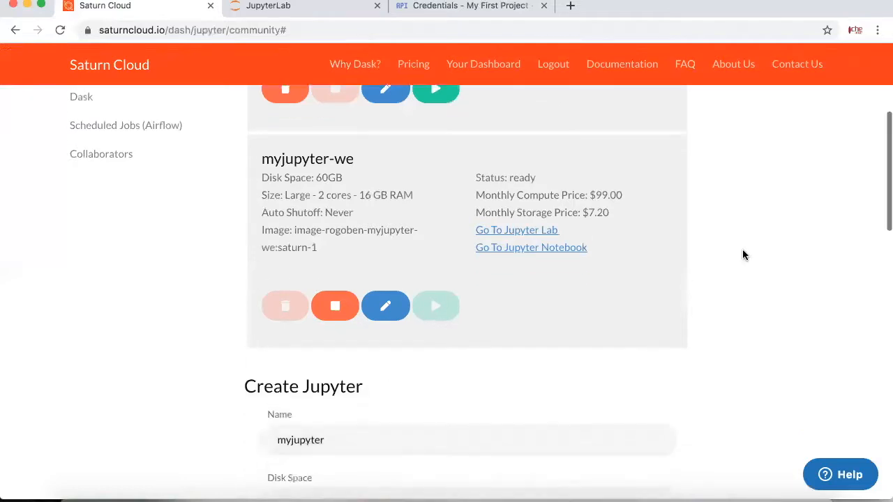
scroll(down, 3)
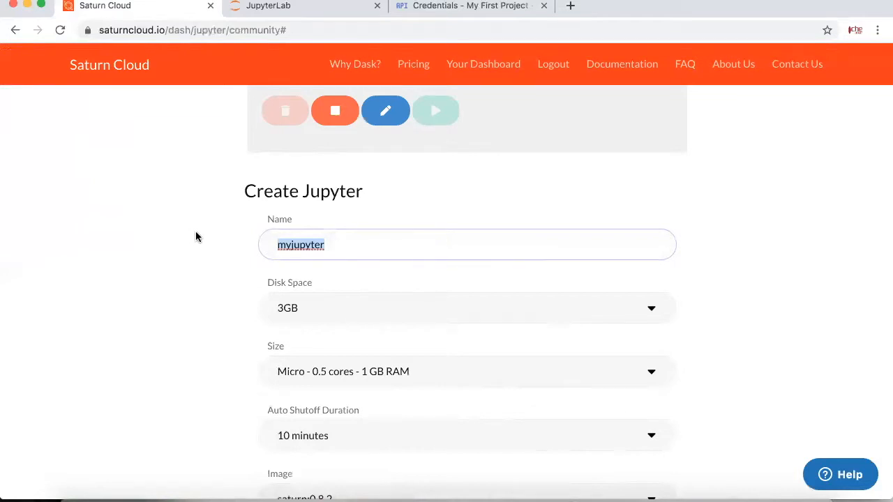
scroll(down, 3)
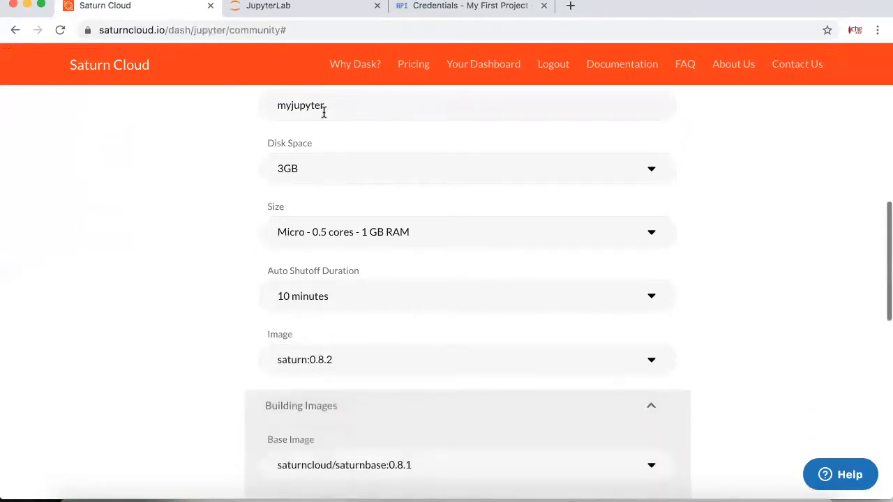
mouse_move(351, 232)
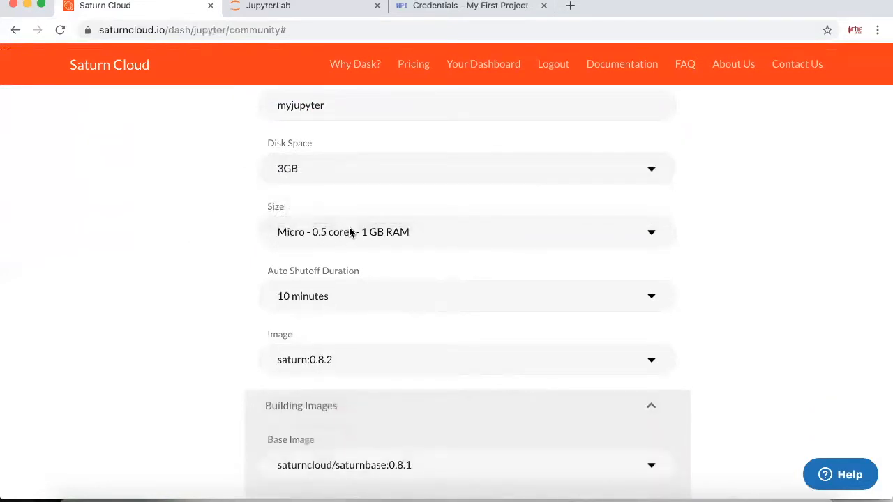
click(466, 231)
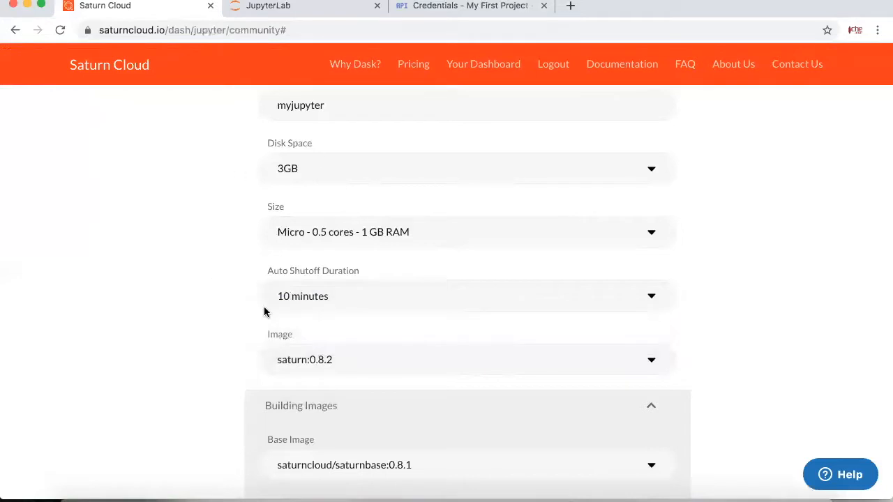
mouse_move(316, 221)
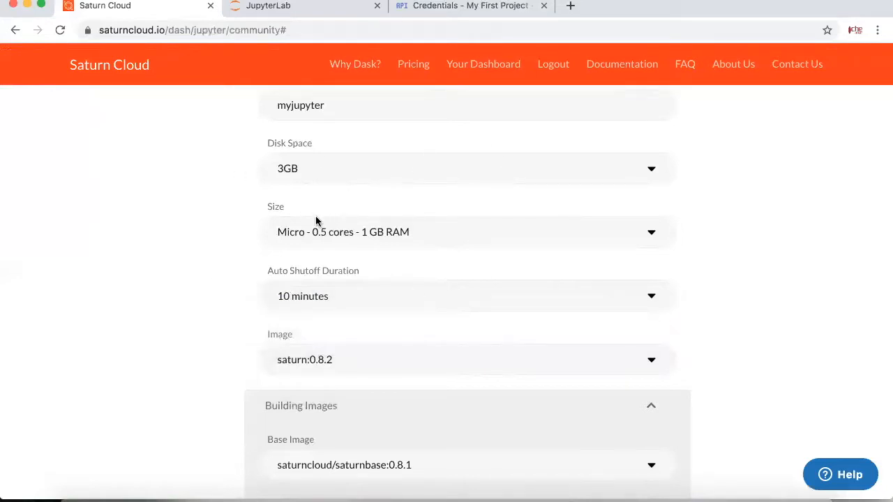
mouse_move(421, 170)
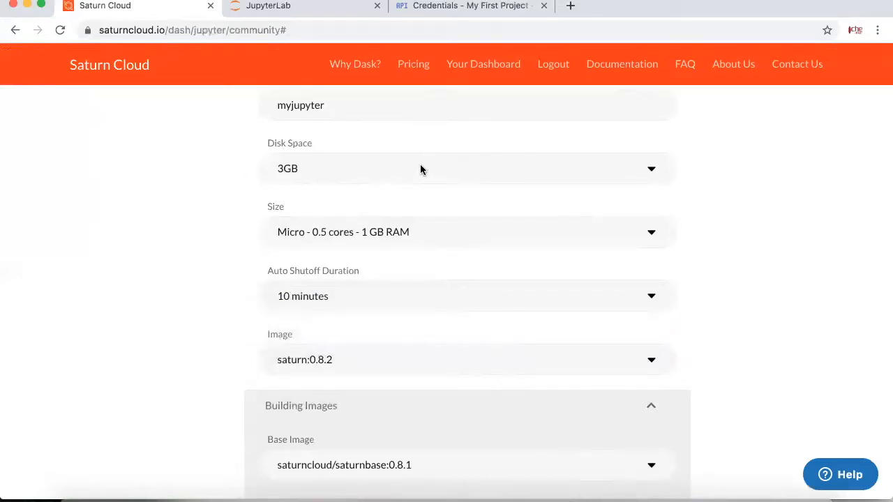
click(466, 295)
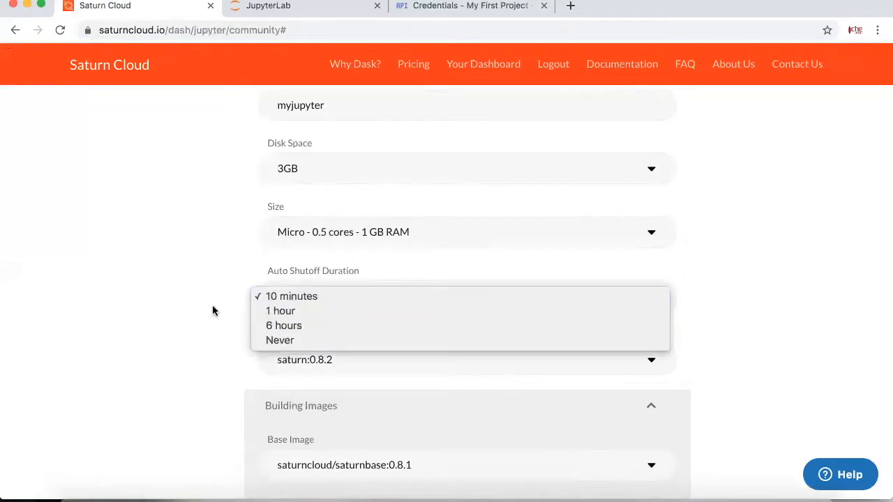
click(291, 296)
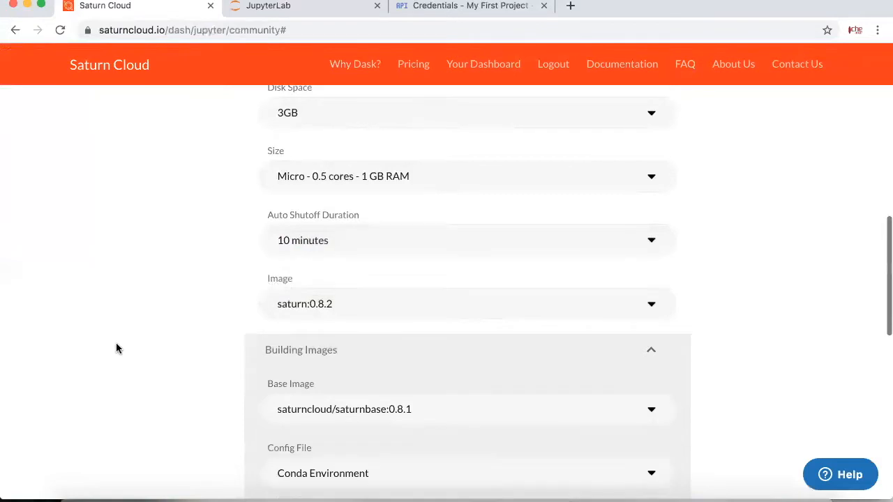
Keep Conda Environment as the config type, then start Untitled1's first cell with 'from'
scroll(down, 3)
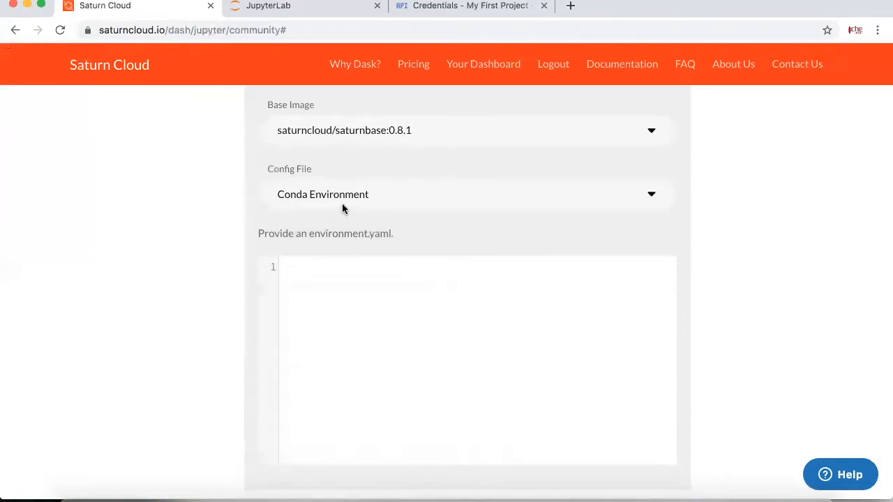
click(467, 194)
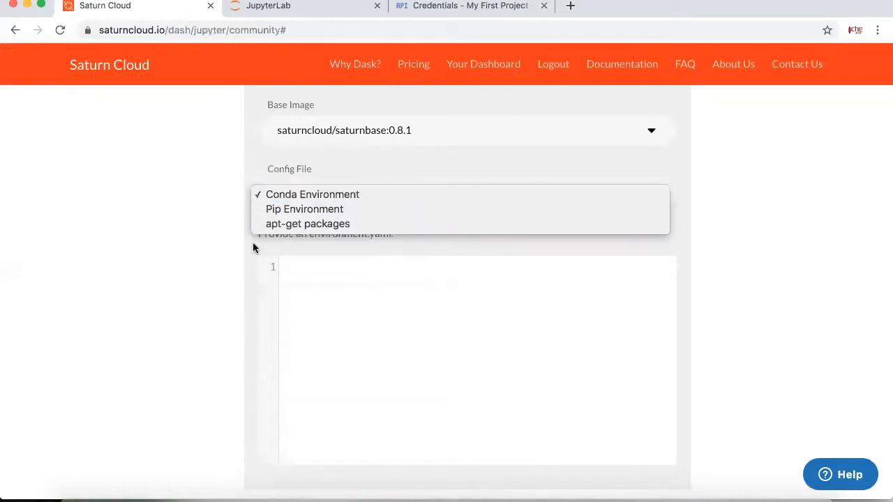
click(312, 194)
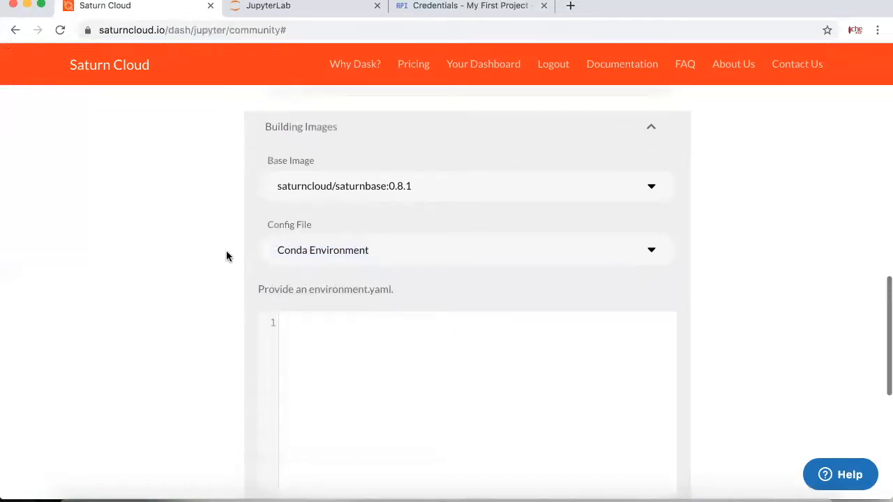
mouse_move(471, 290)
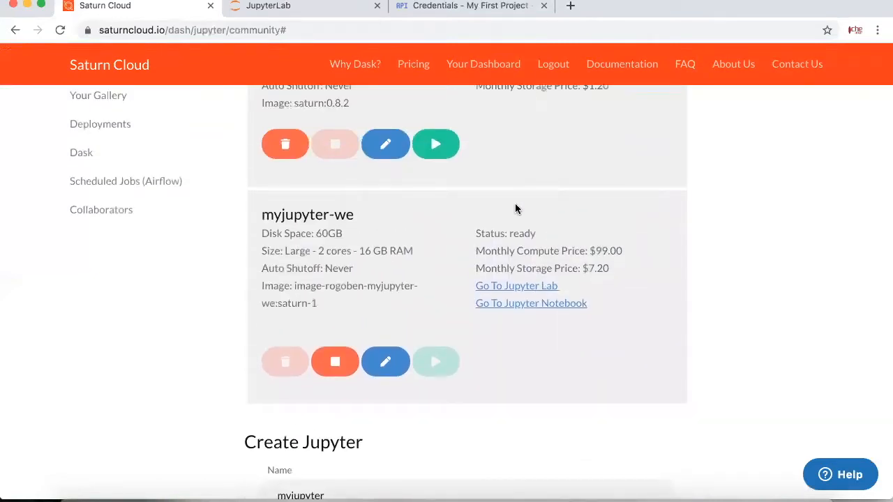
click(517, 285)
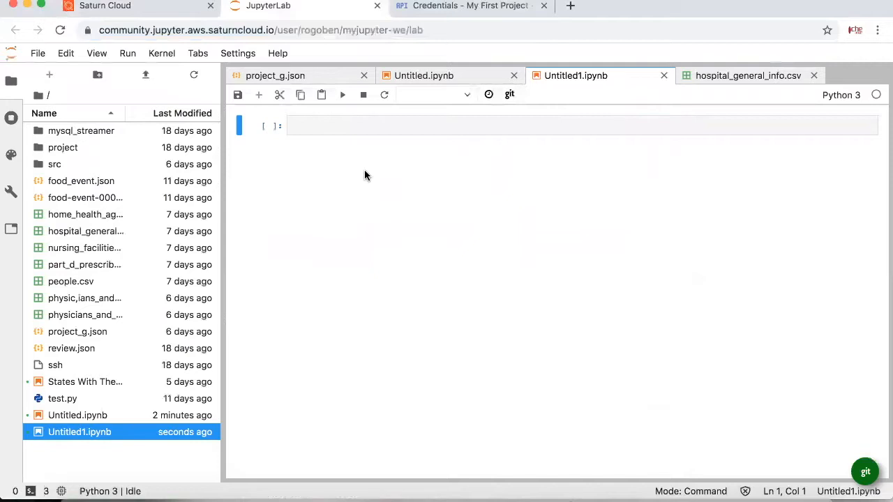
mouse_move(316, 139)
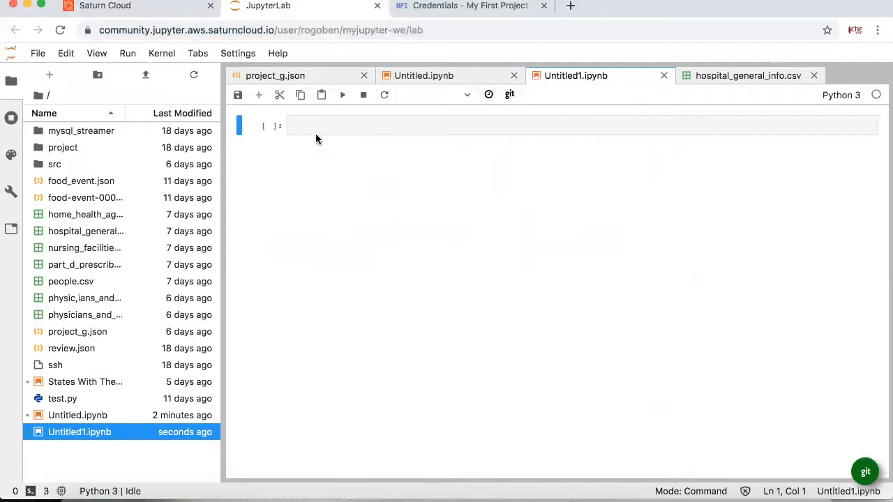
text(from google.cloud import bigquery)
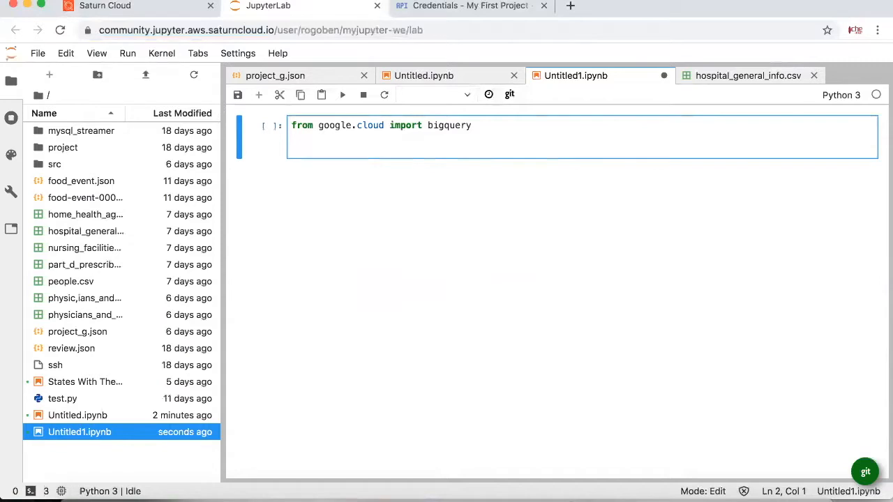
Add 'from google.oauth2 import service_account' to the cell and begin the cred line
text(from)
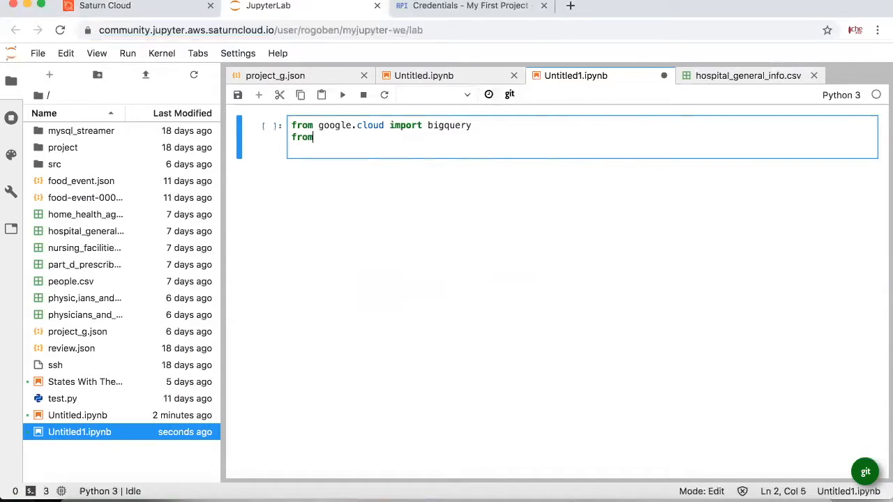
text(google.)
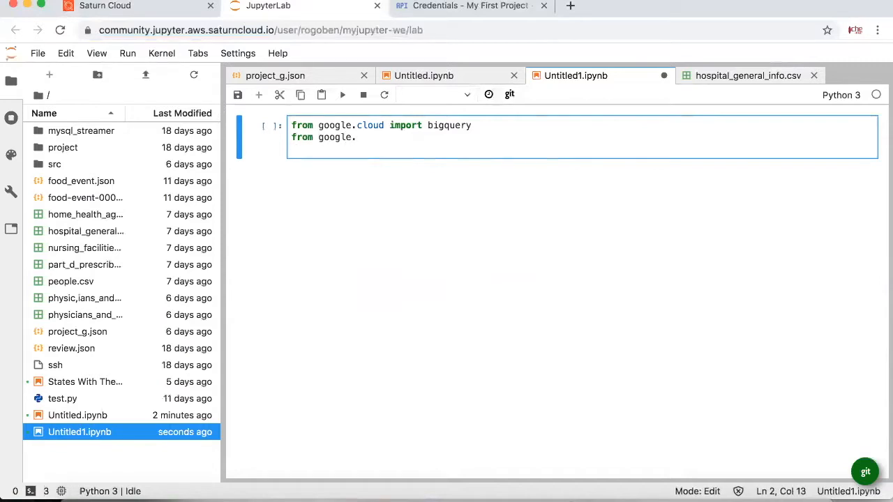
text(oaut)
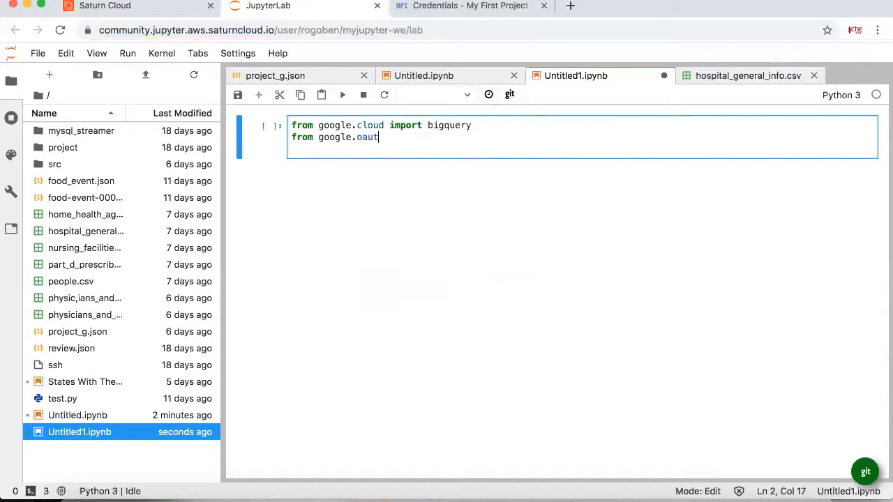
text(h2 import)
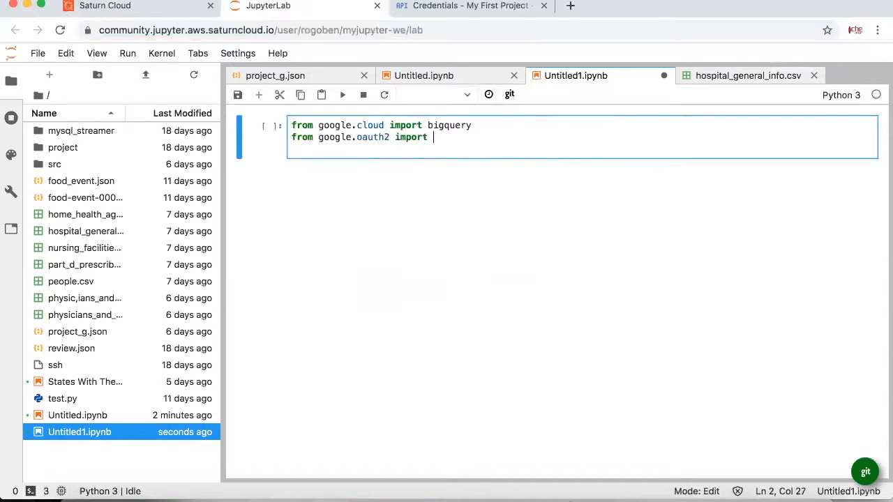
text(service)
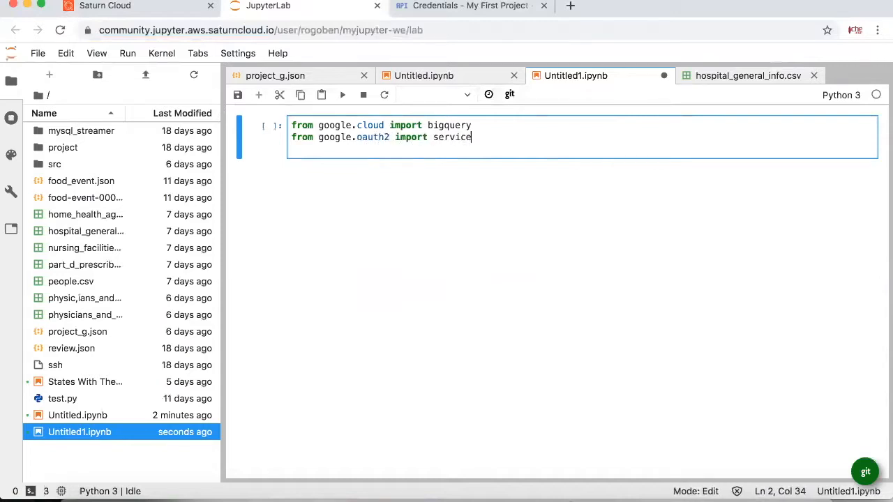
text(_account)
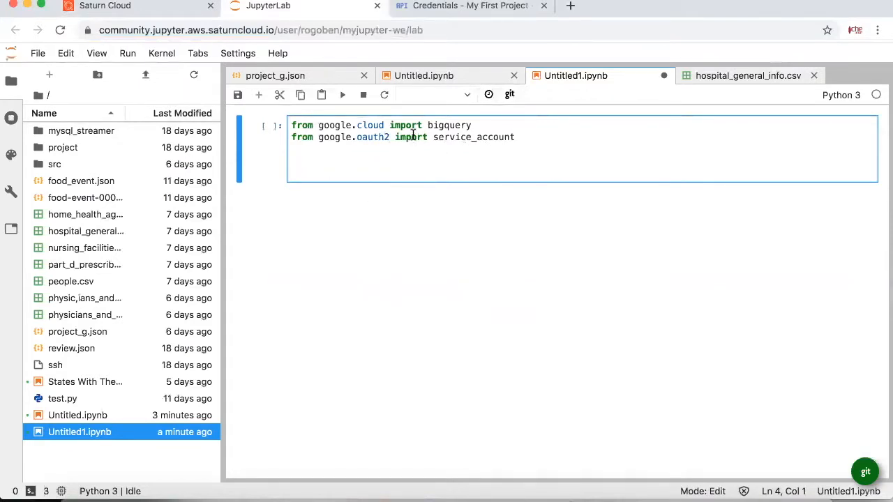
text(cred =)
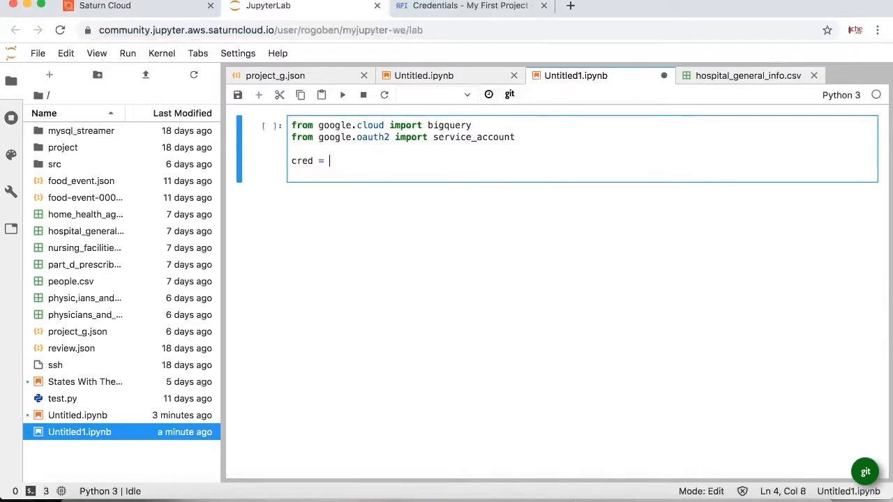
Start the cred assignment with service_account.Credentials.from_service_account_file(
text(ser)
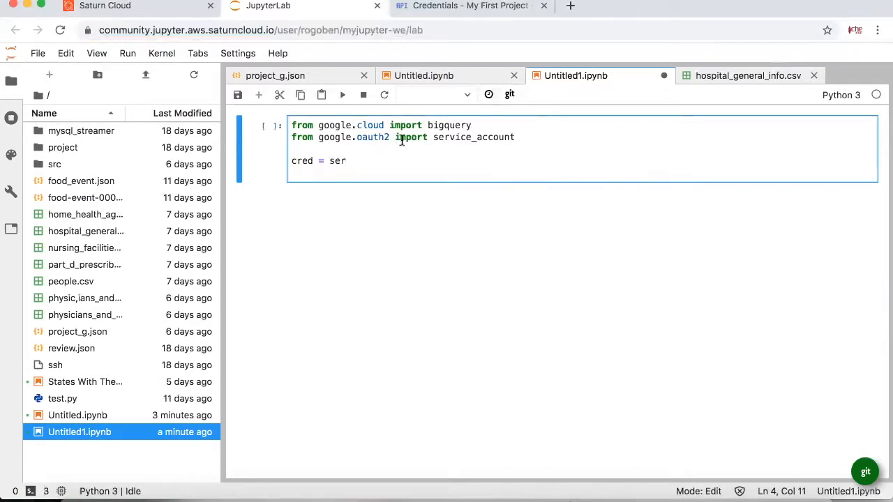
text(vice_account.)
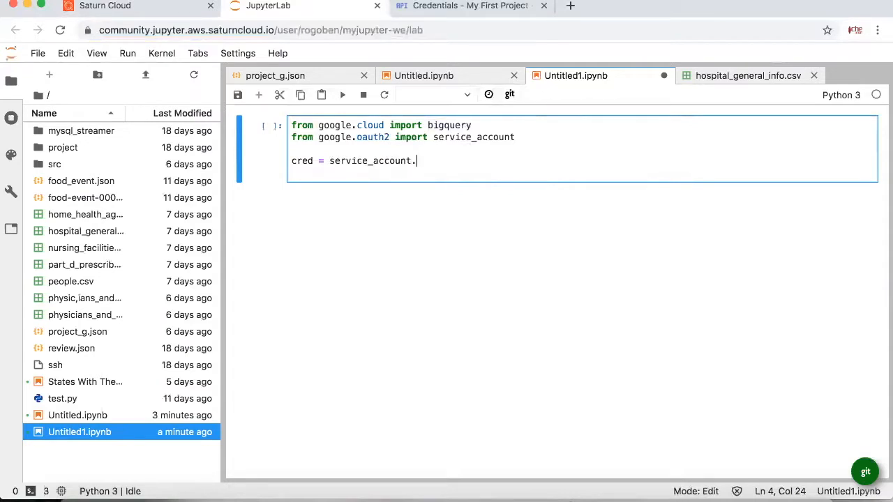
text(Creden)
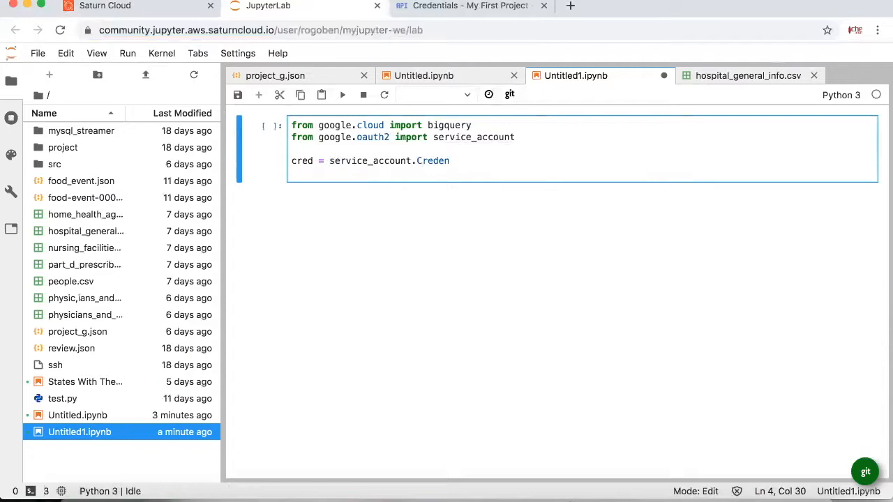
text(tials)
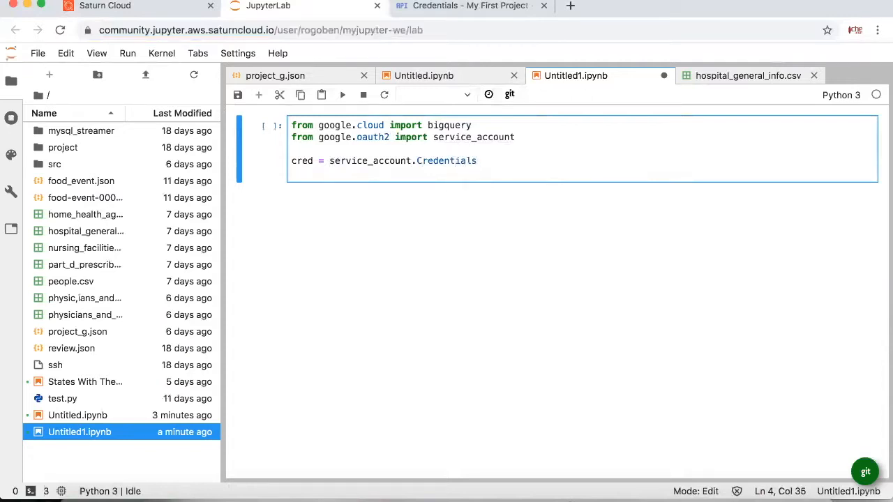
text(.from_ser)
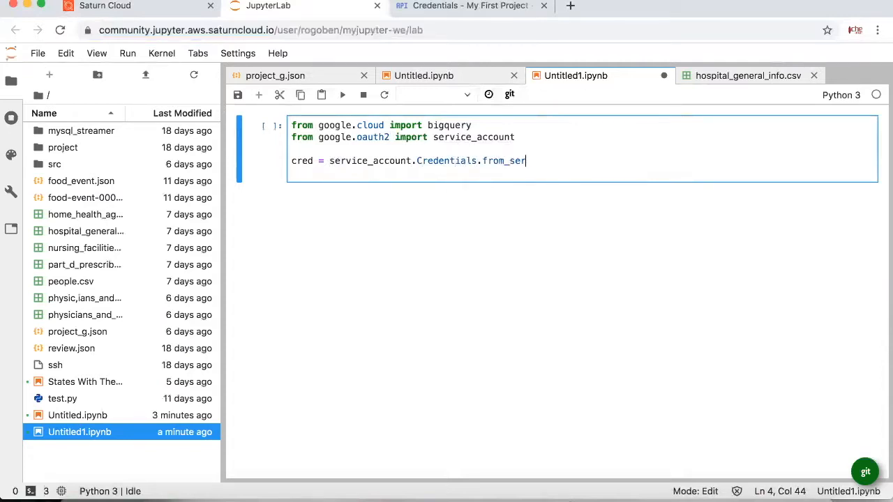
text(vice_accoun)
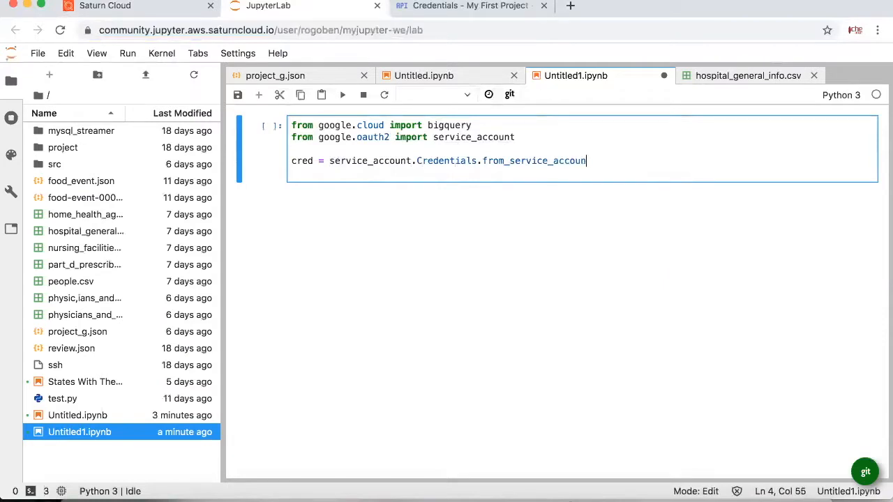
text(_file)
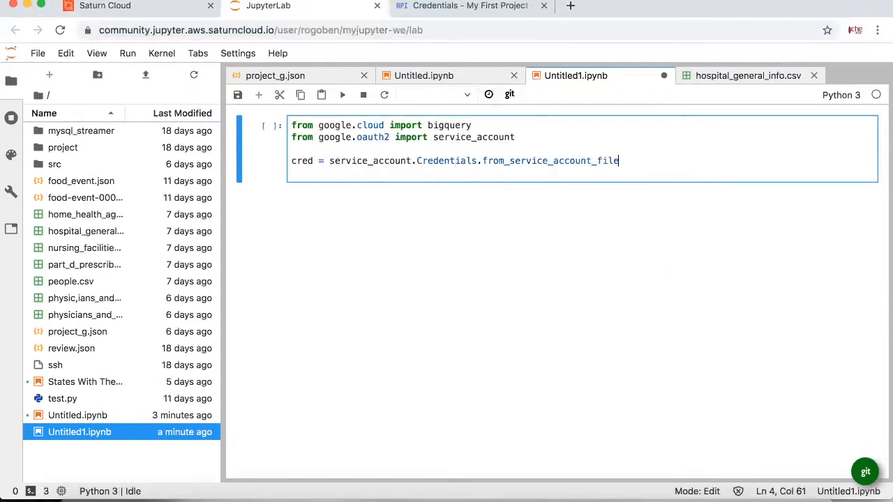
text(()
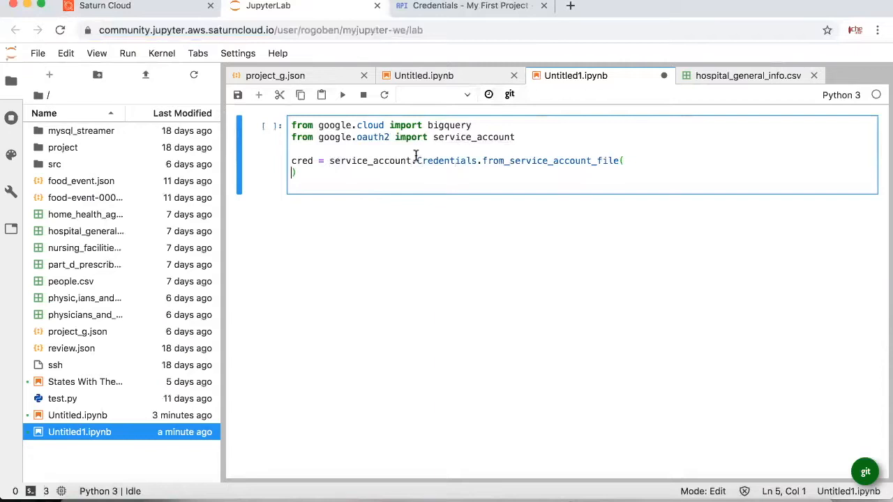
mouse_move(411, 211)
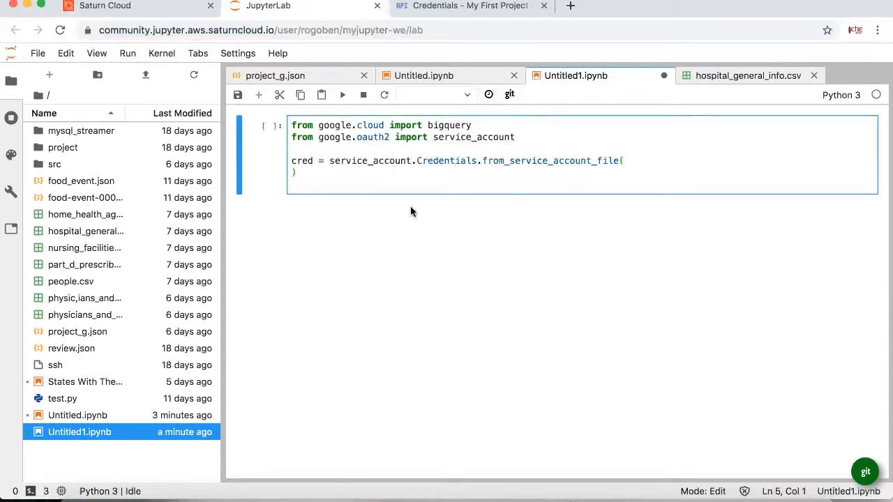
mouse_move(452, 166)
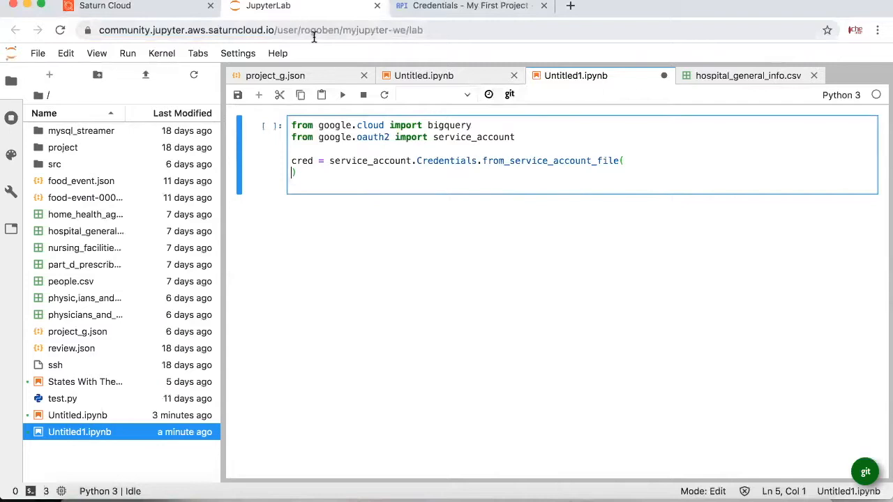
Pass 'project_g.json' as the credentials file argument and begin the scopes keyword
click(624, 161)
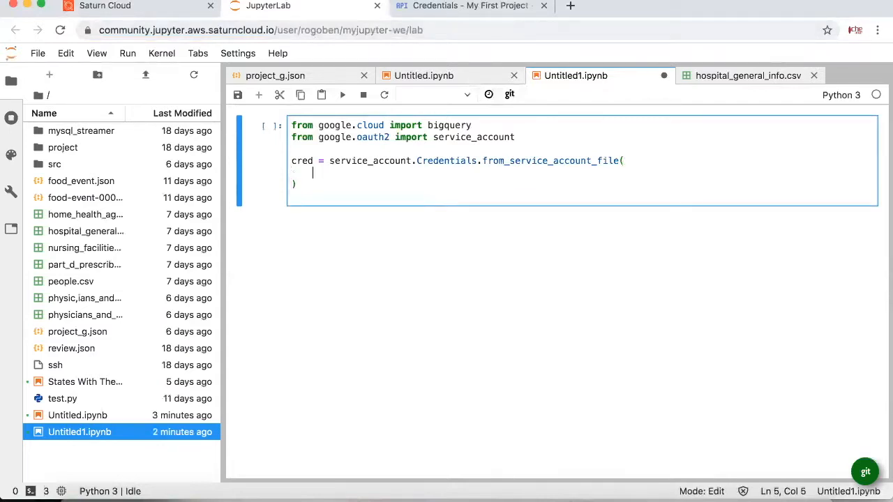
text('',)
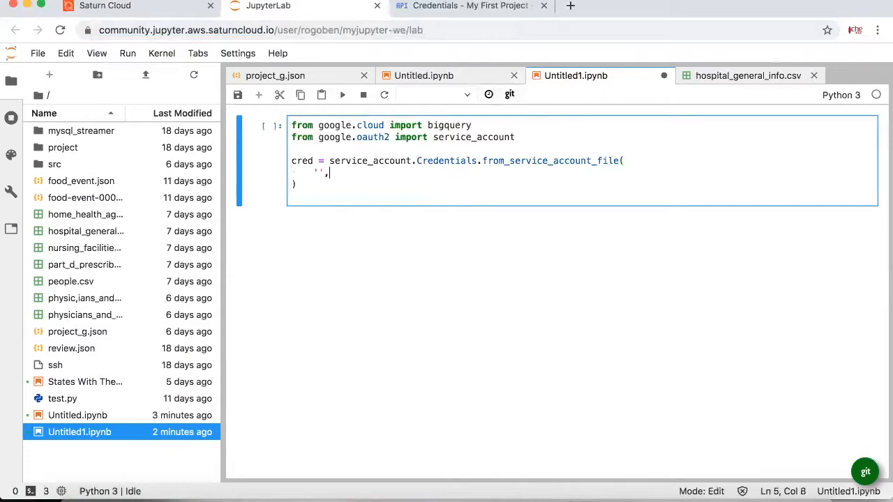
text(project)
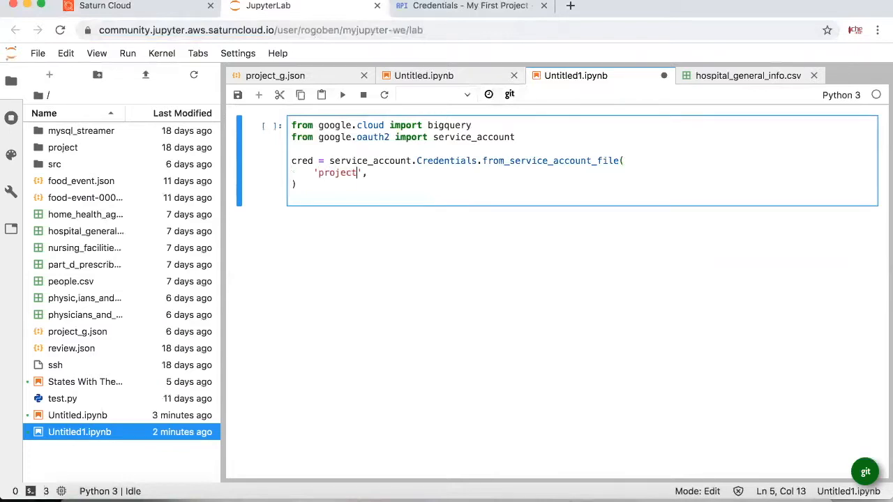
text(_g.json)
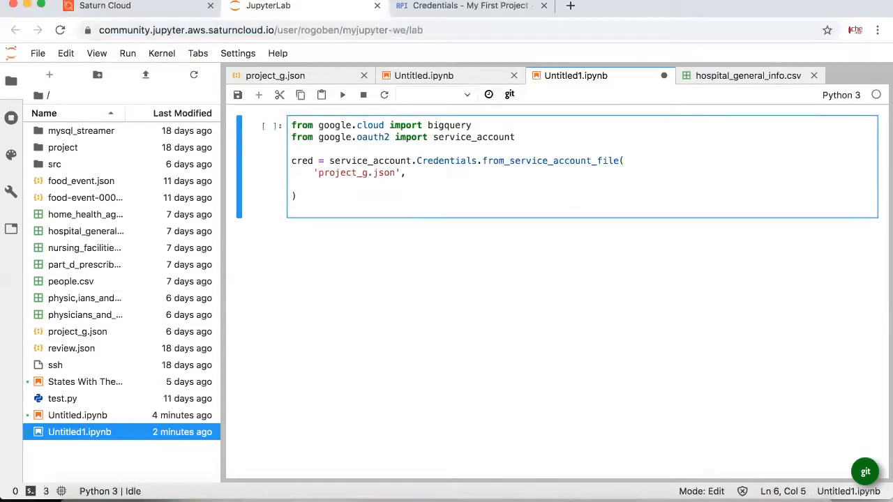
text(sc)
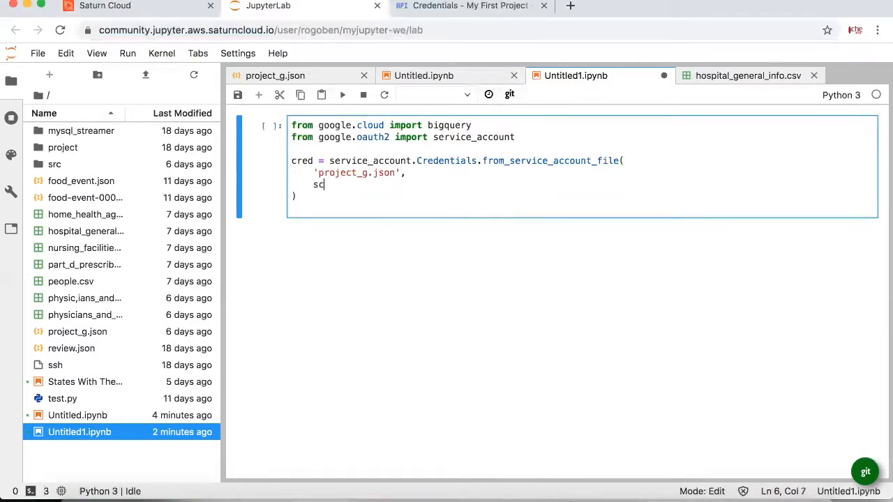
text(opes=["https://www.googleapis.com/auth/cloud-platform"],)
text(client)
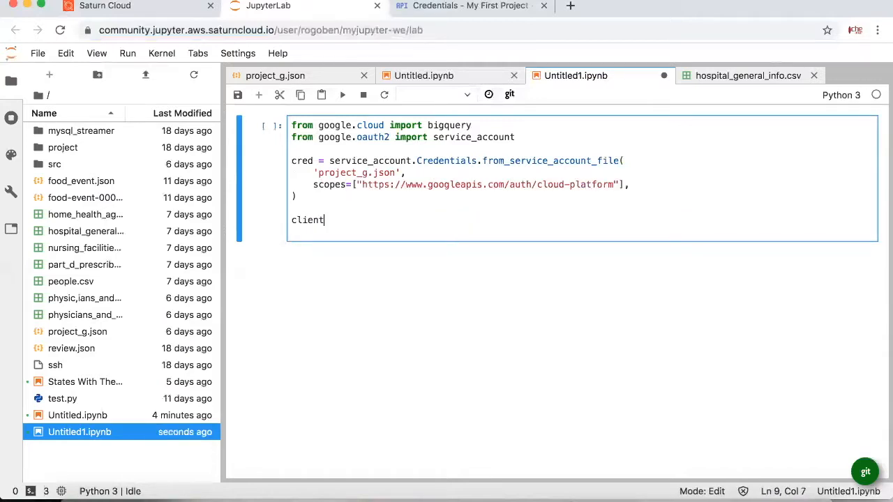
Create client = bigquery.Client(credentials=cred, project=cred.project_id) and run the cell
text(= bigquery.Client()
text(project=credentials.project_id,)
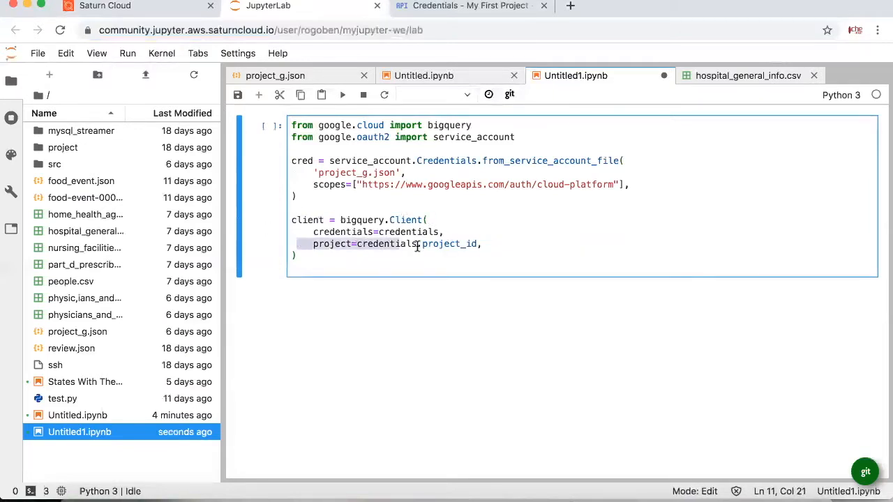
click(360, 244)
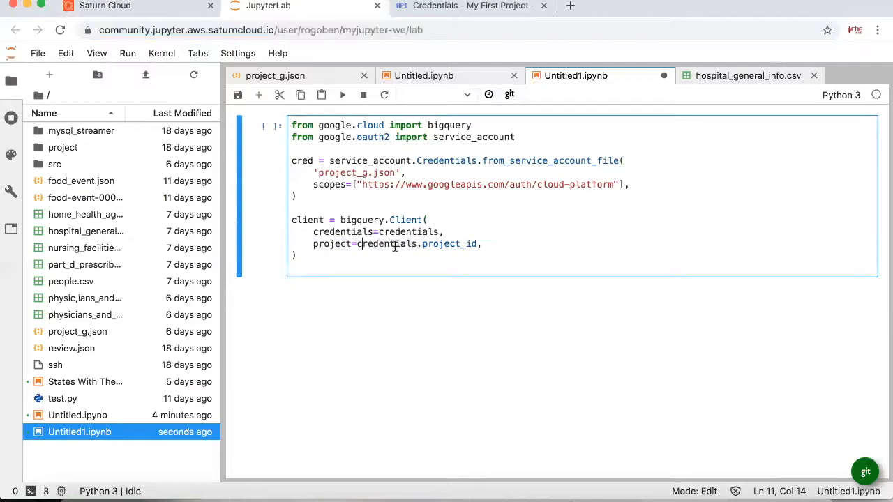
double_click(449, 243)
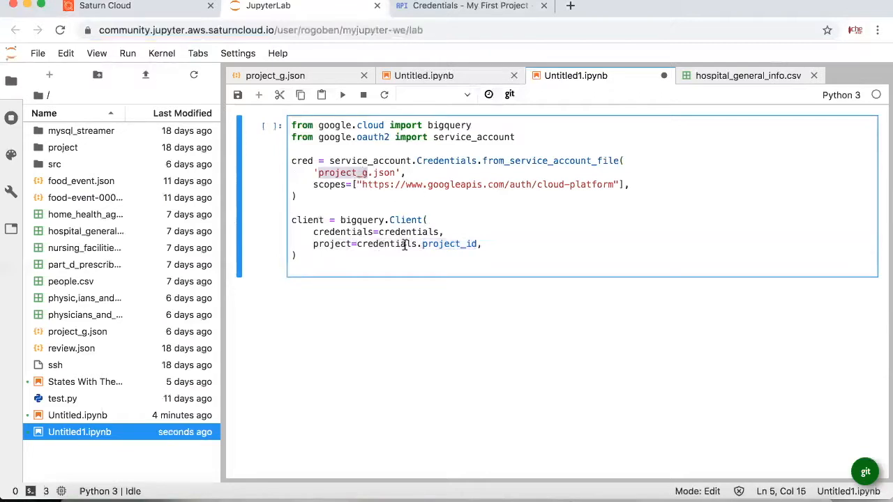
double_click(448, 243)
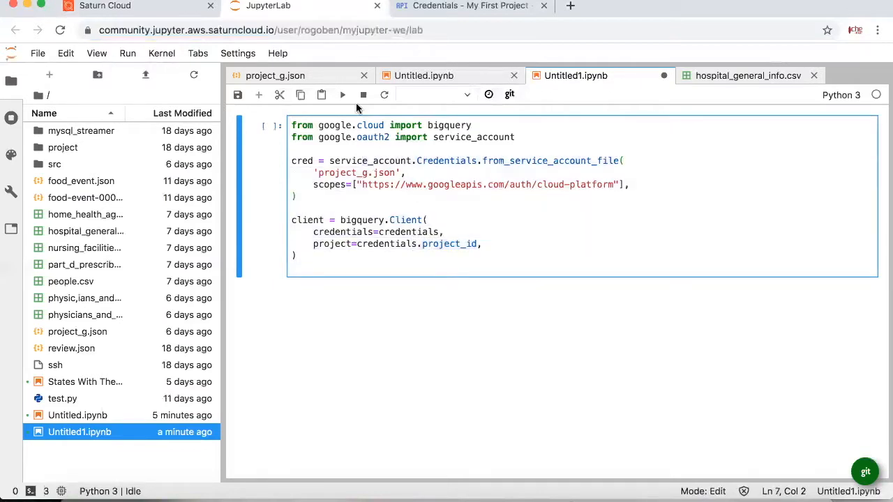
mouse_move(342, 94)
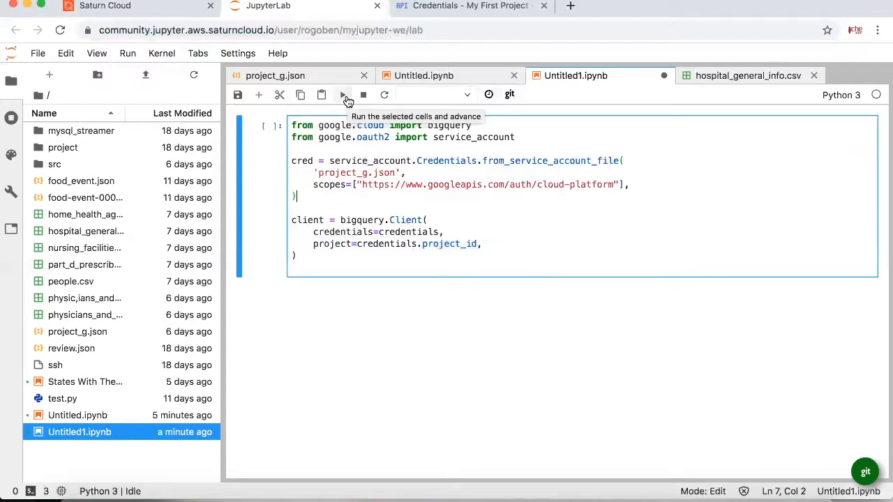
click(342, 95)
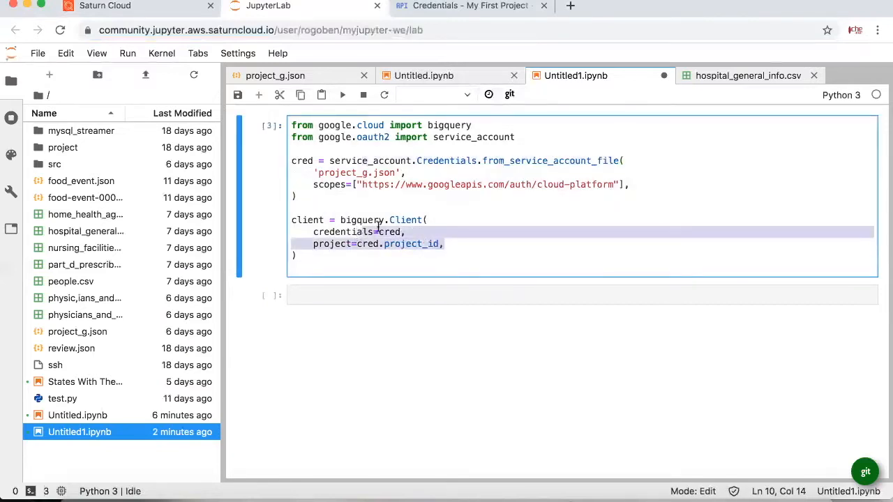
click(387, 231)
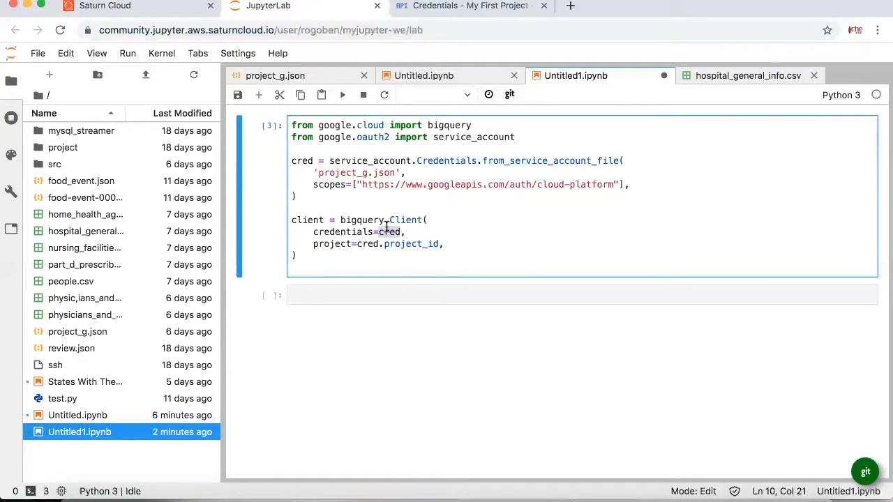
In a new cell, fetch dataset 'cms_medicare' from project 'bigquery-public-data' into medicare
click(337, 294)
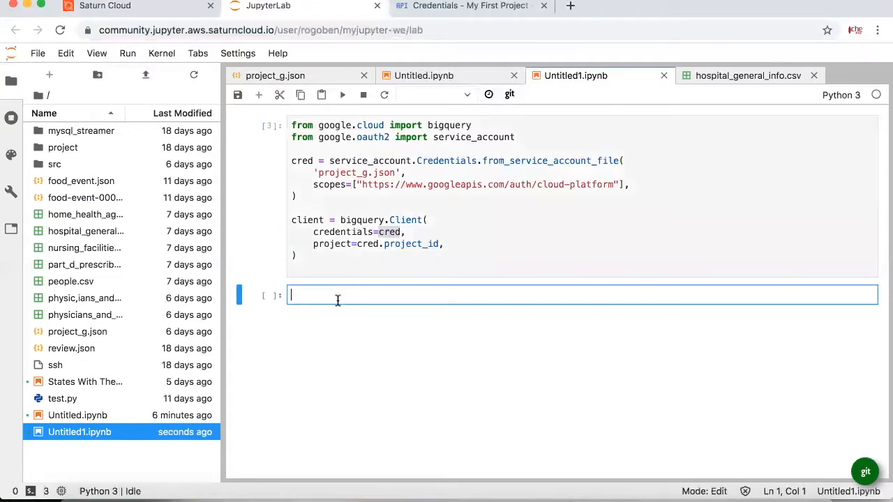
text(me)
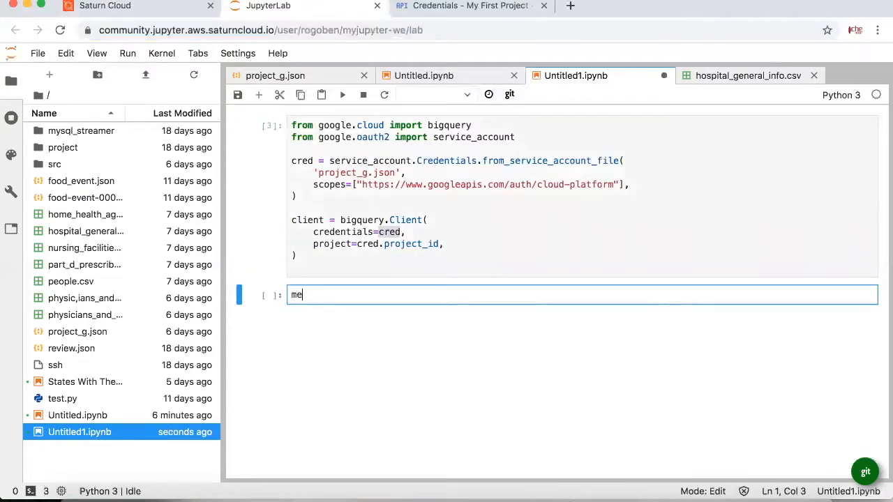
text(dicare)
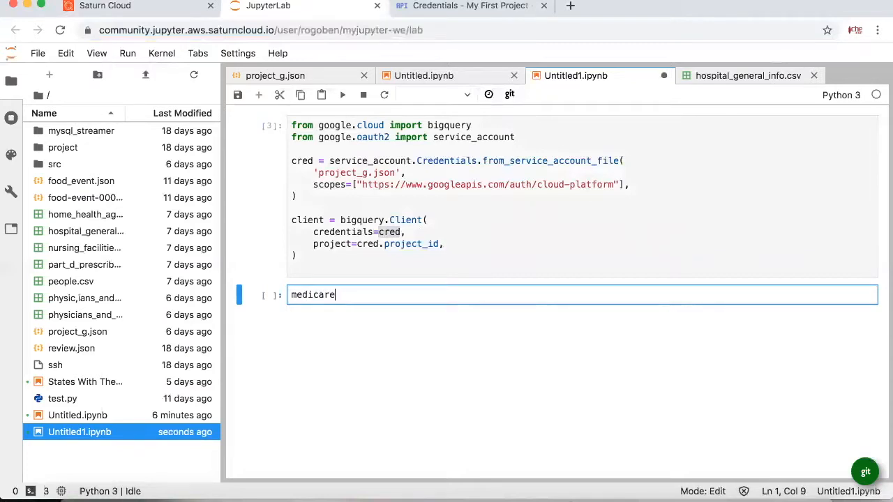
text(= client)
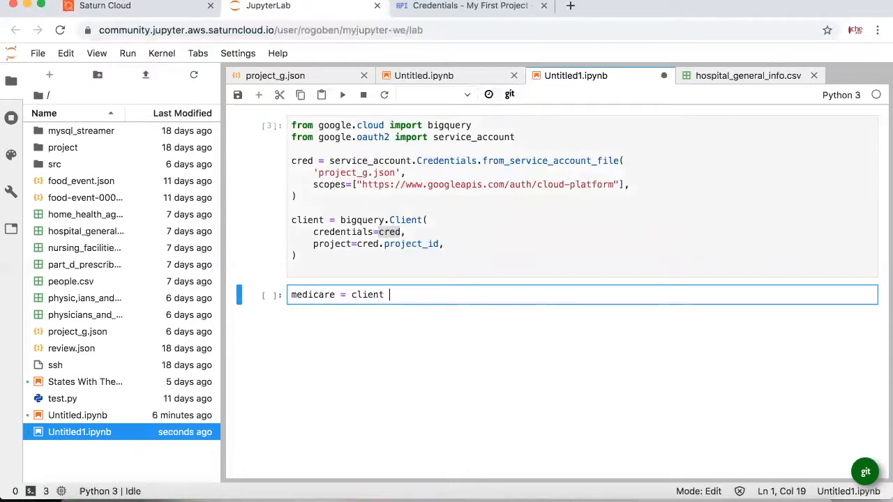
text(.dataset)
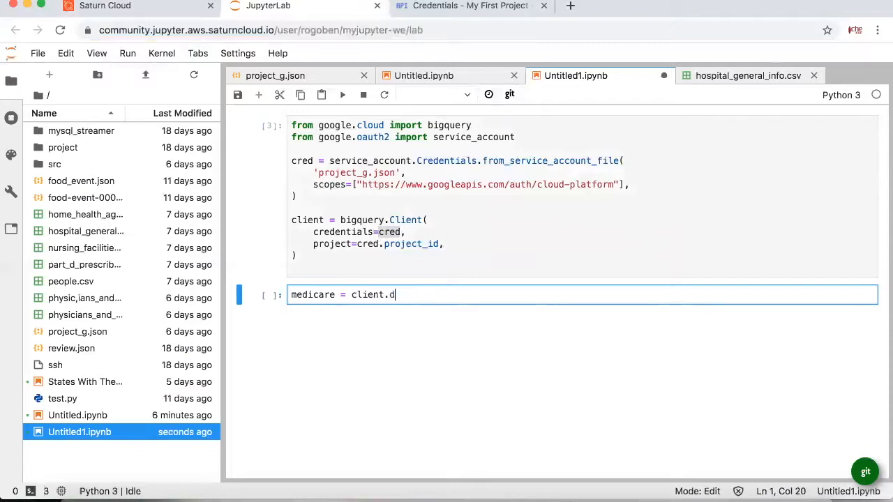
text(ataset)
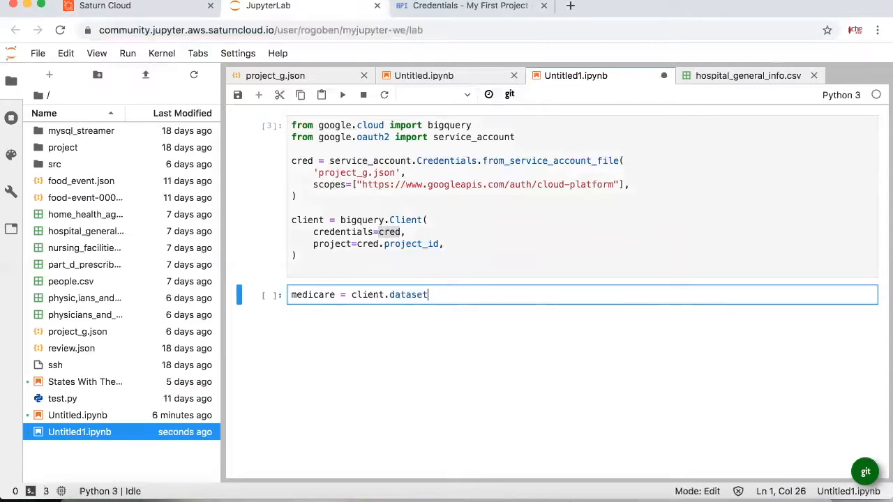
text(())
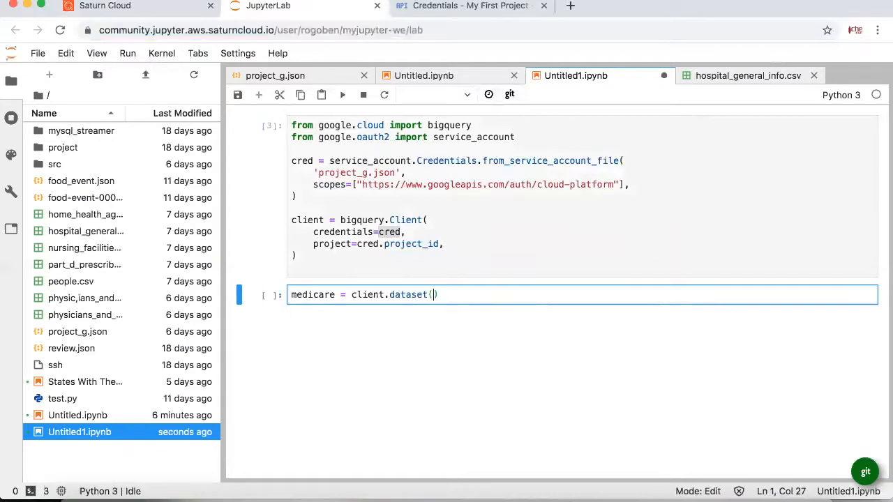
text(;)
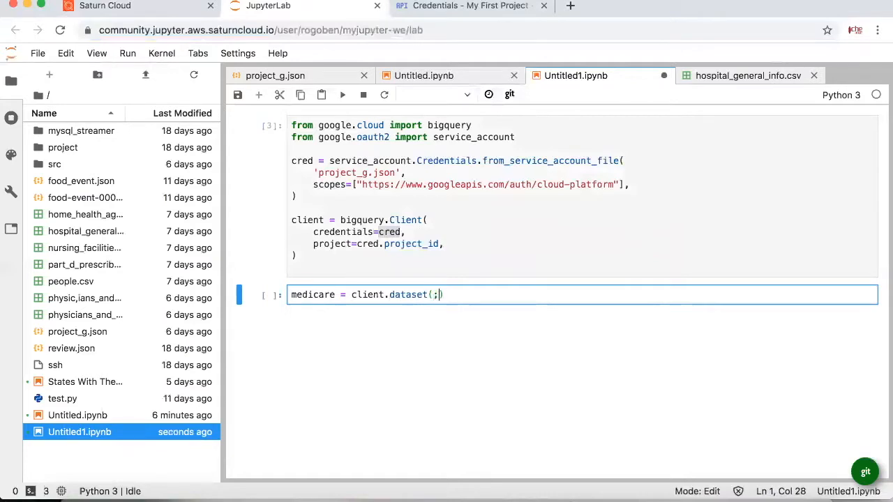
text('cms_medicare', project='bigquery-public-data'))
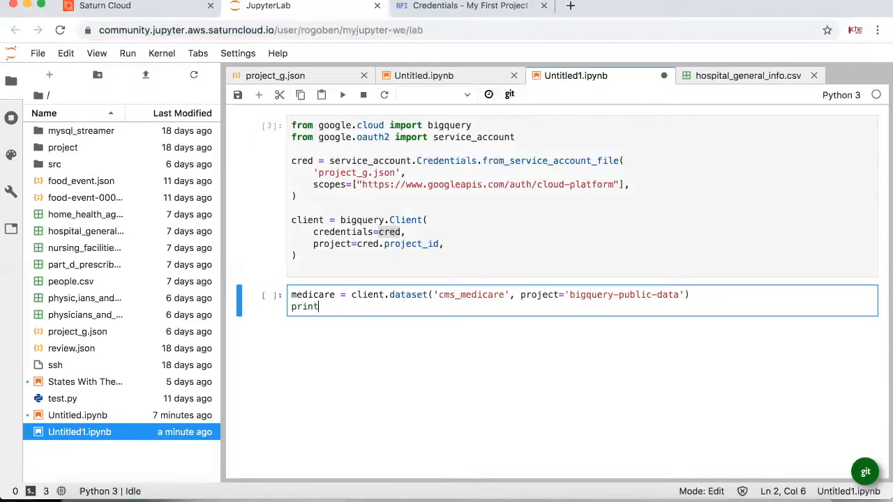
Print the table ids from client.list_tables(medicare) and run the cell
text(())
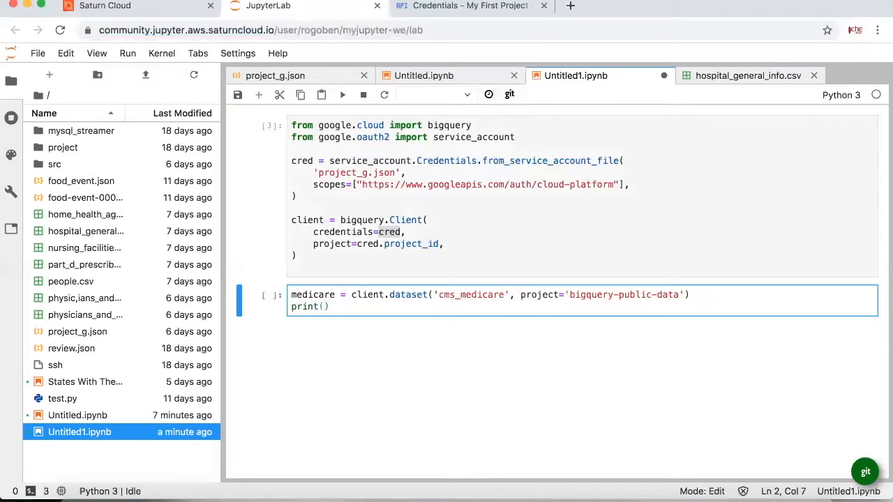
text([x)
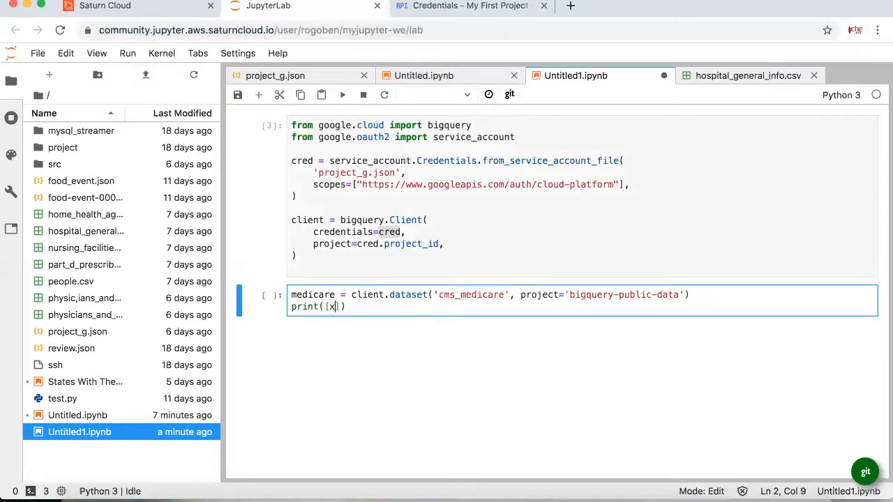
text(.table)
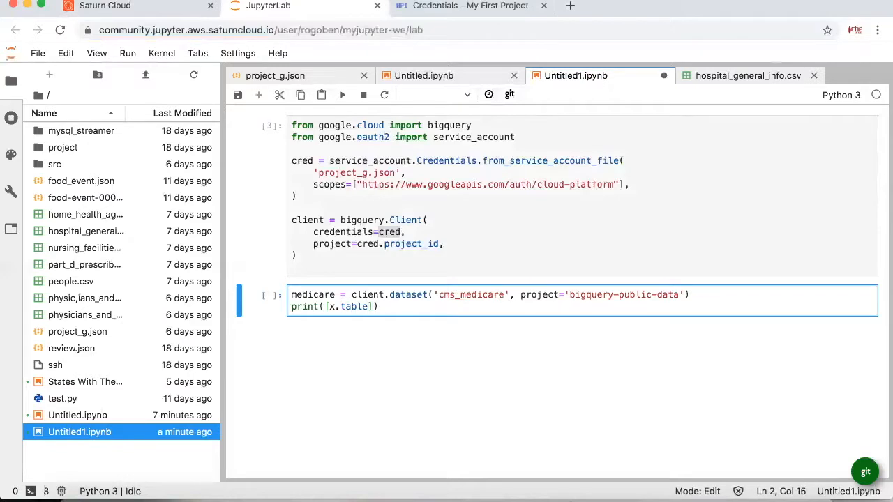
text(_id)
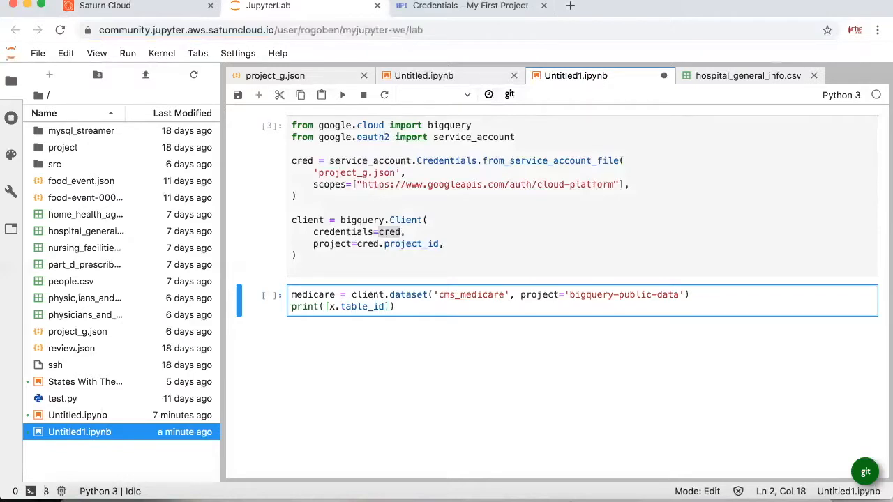
text(for x in client.list_tables())
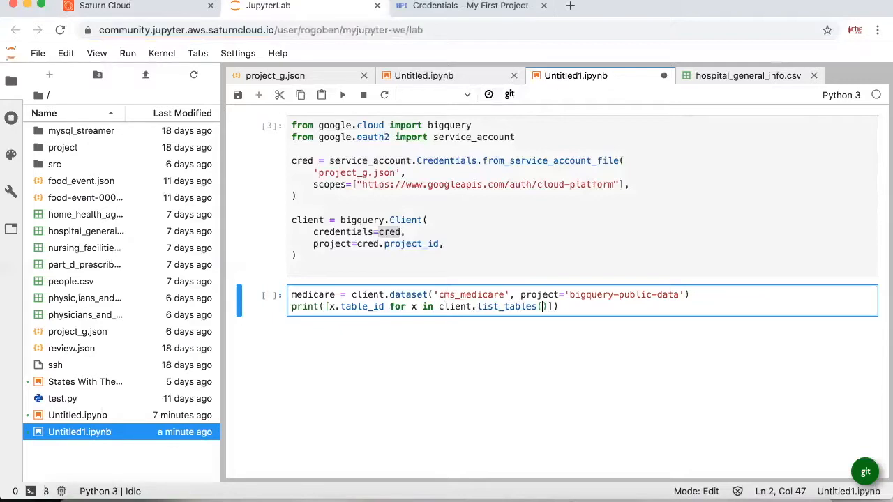
text(medicare)
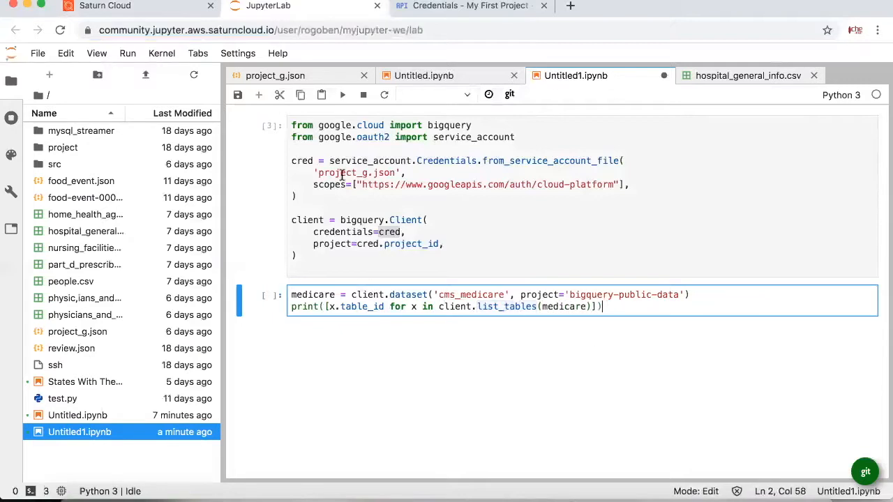
key(shift+enter)
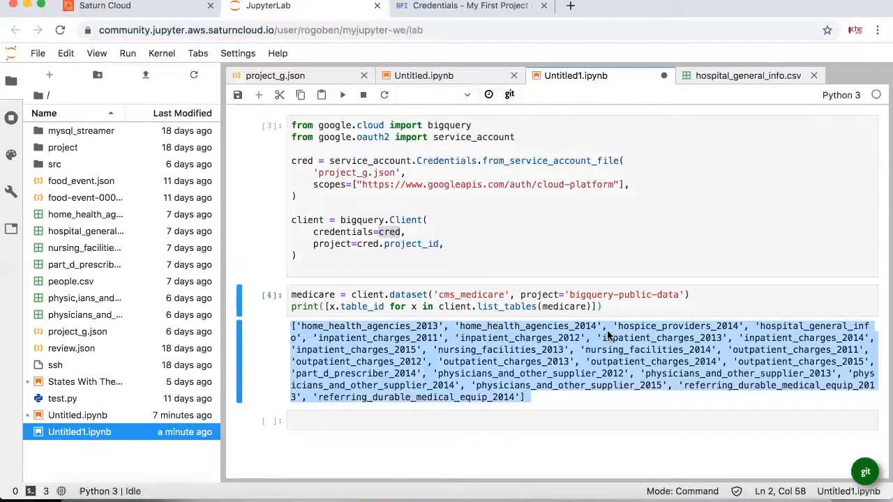
double_click(648, 349)
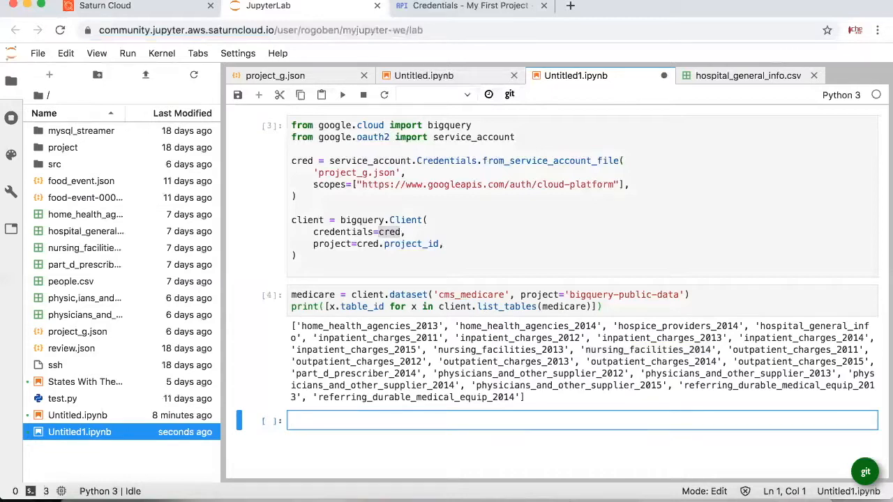
Define the query string and submit it with client.query(q...)
text(query_job)
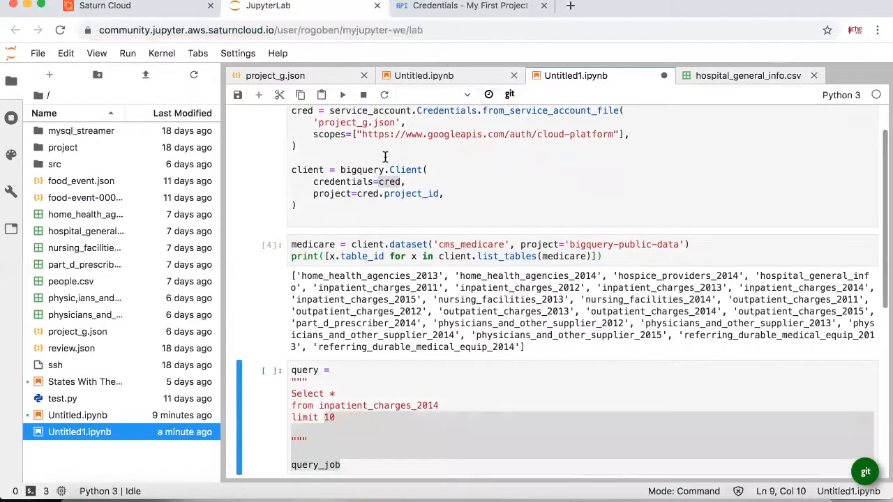
text(=)
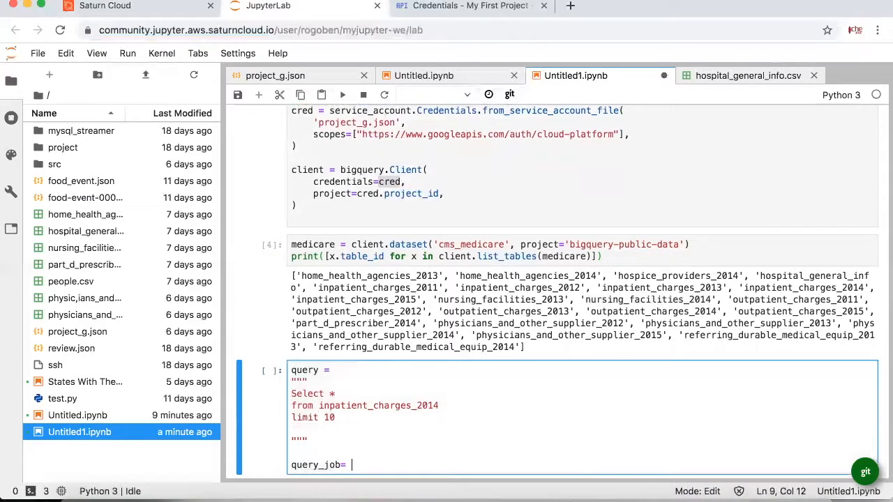
text(client.query)
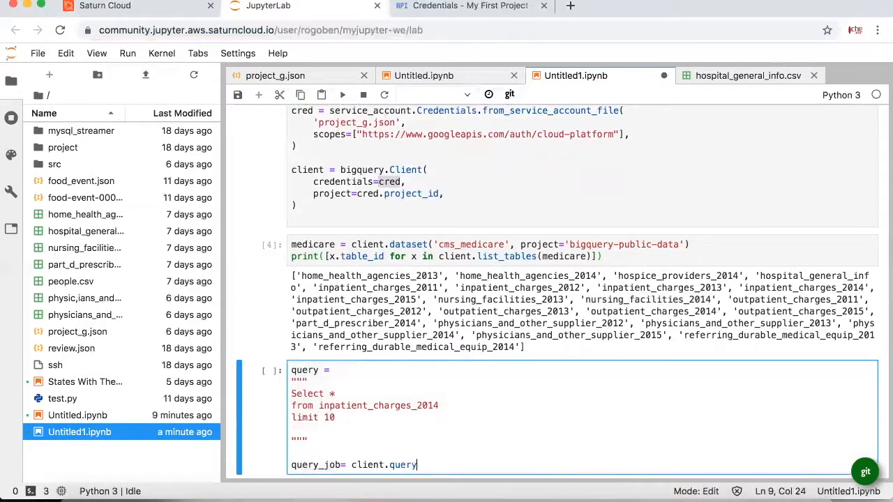
text((query)
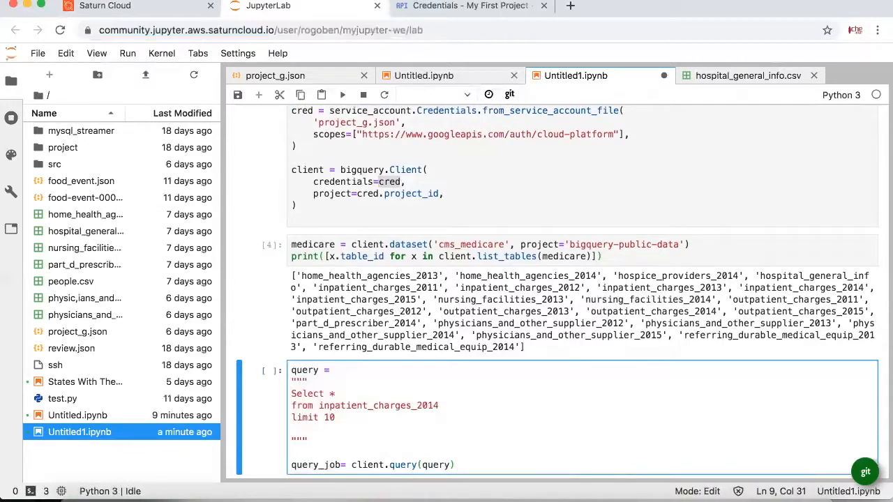
Get result from the query job's results() and print each row in a loop
text(result=query)
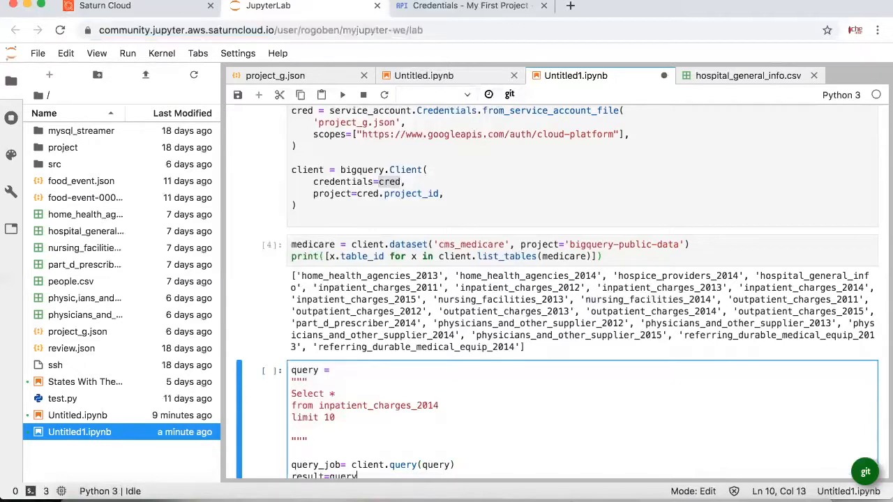
text(_job)
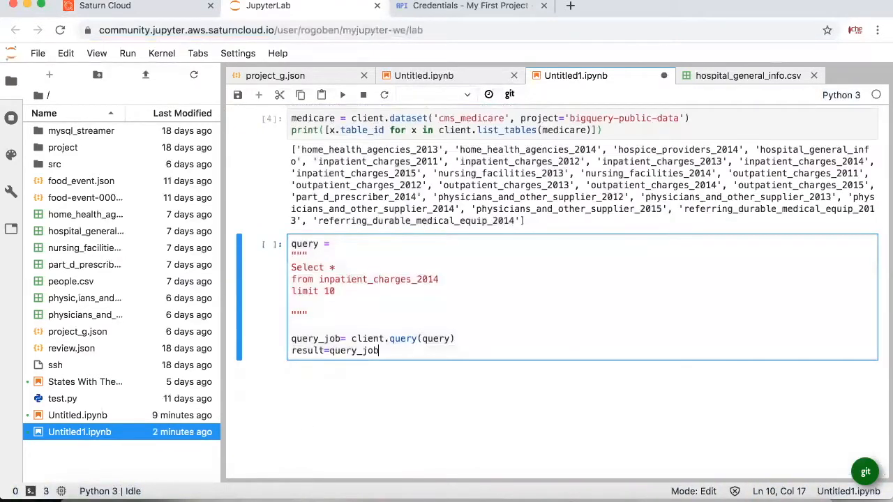
text(.resu)
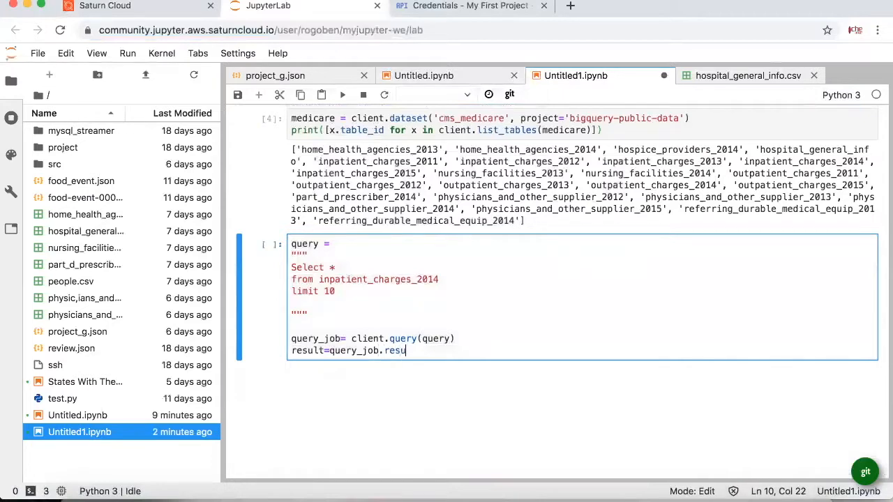
text(lts())
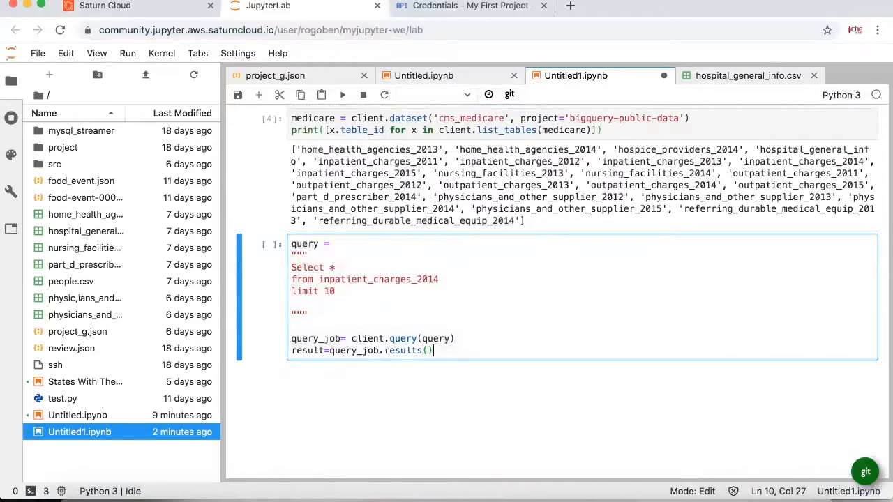
key(Backspace)
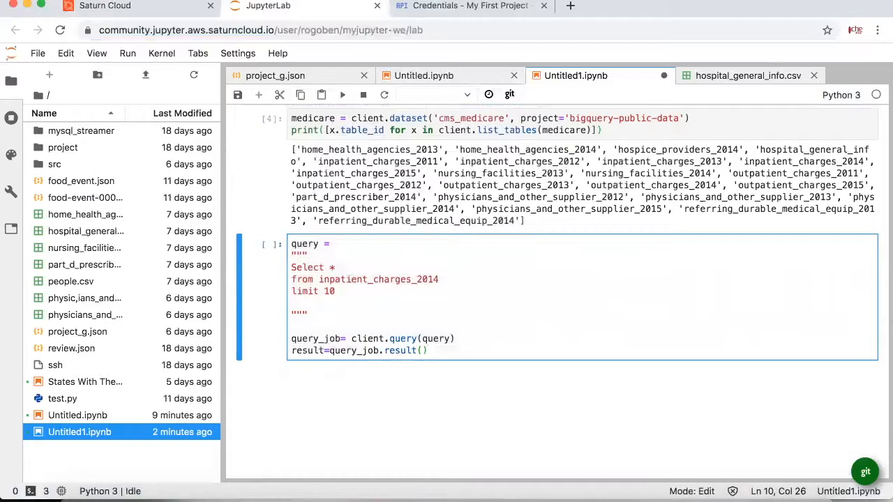
text(for row in)
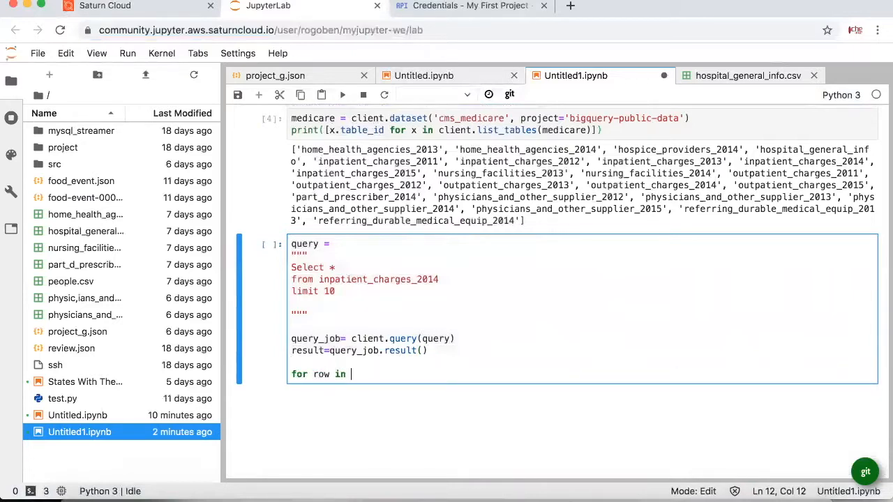
text(result:)
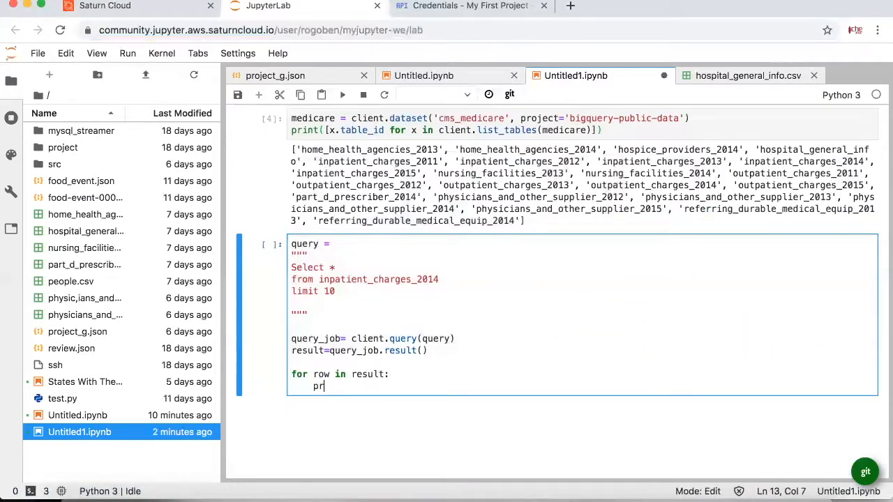
text(int(row))
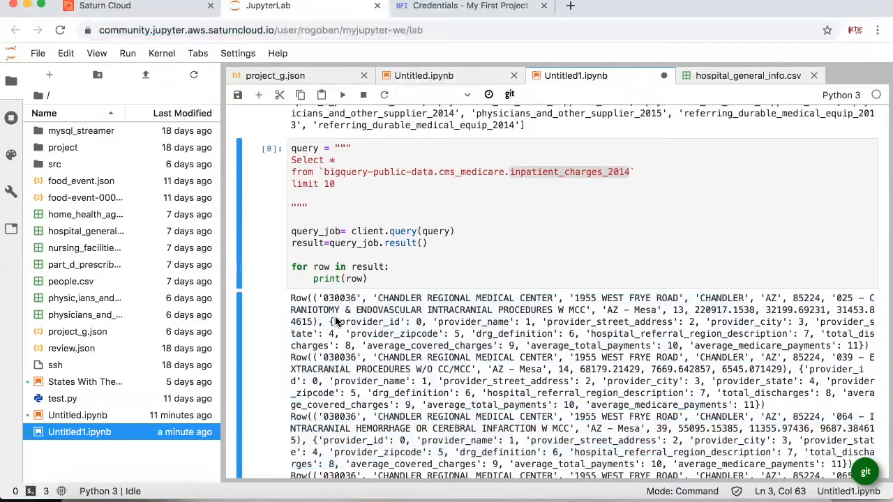
mouse_move(334, 317)
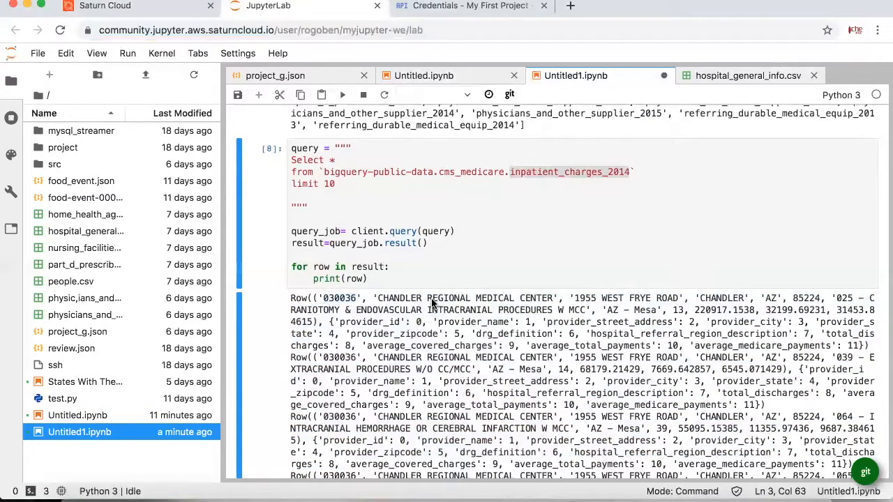
Highlight the street name in the first printed inpatient charges row
double_click(448, 298)
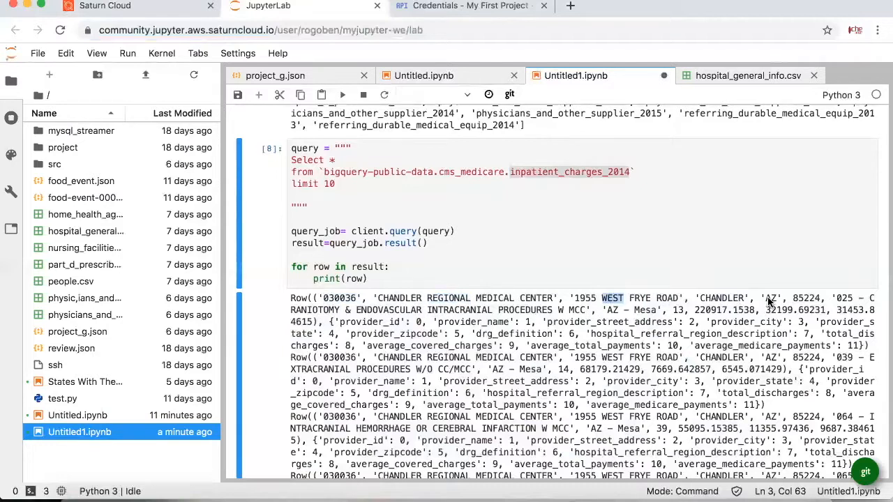
mouse_move(596, 329)
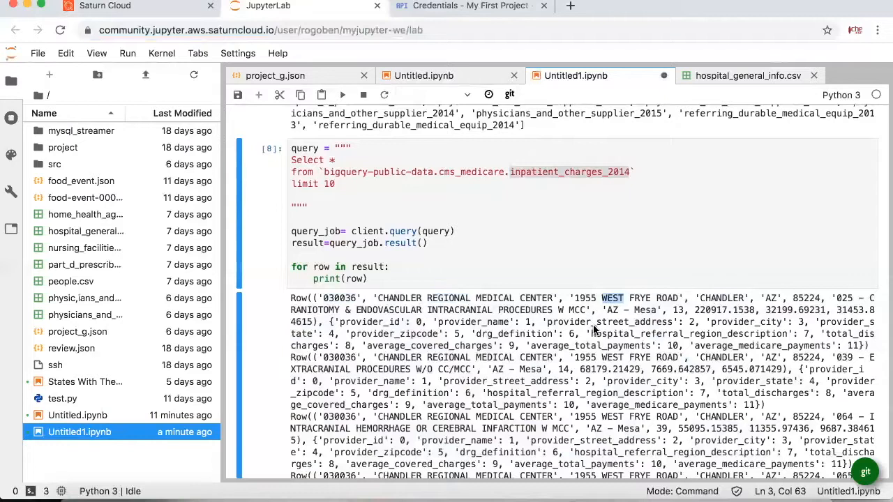
mouse_move(617, 325)
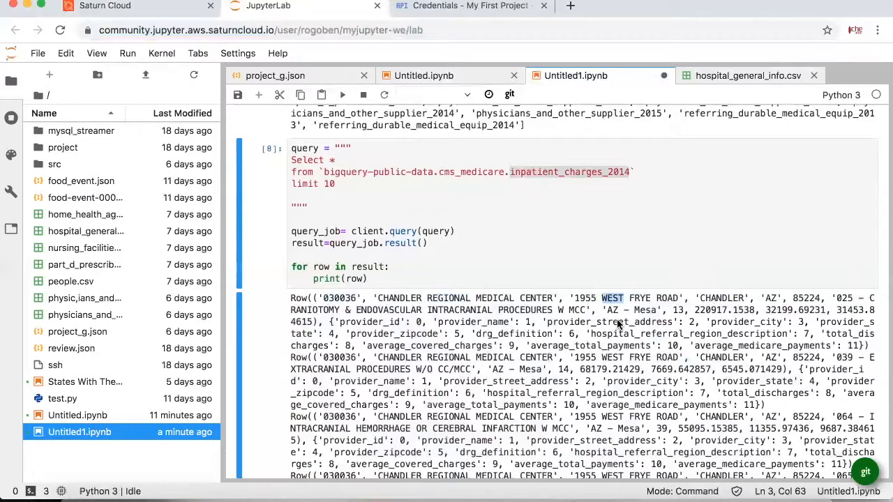
mouse_move(694, 314)
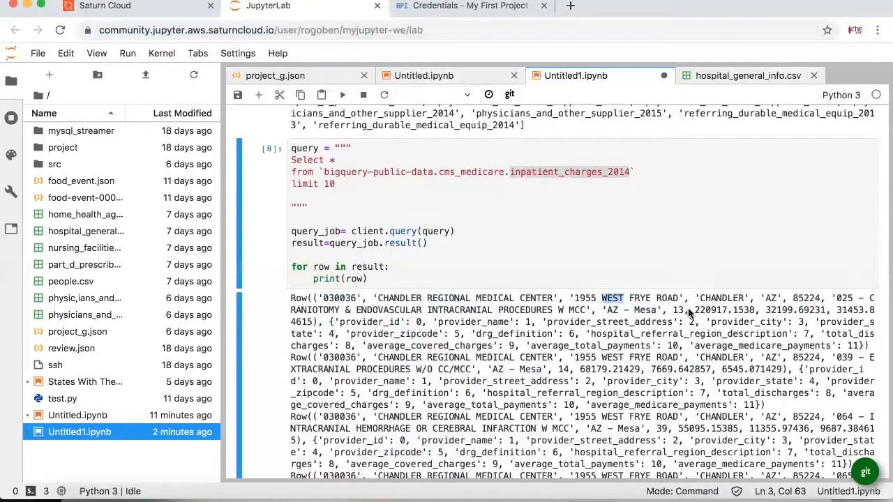
mouse_move(830, 315)
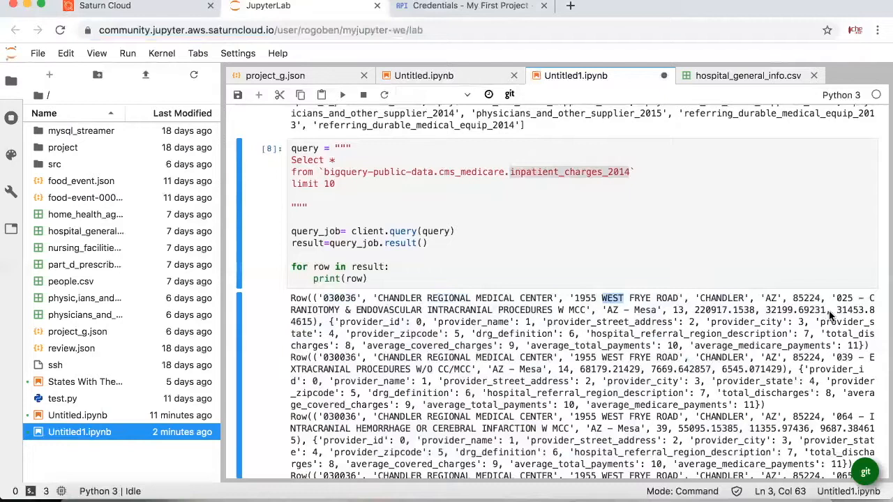
mouse_move(851, 357)
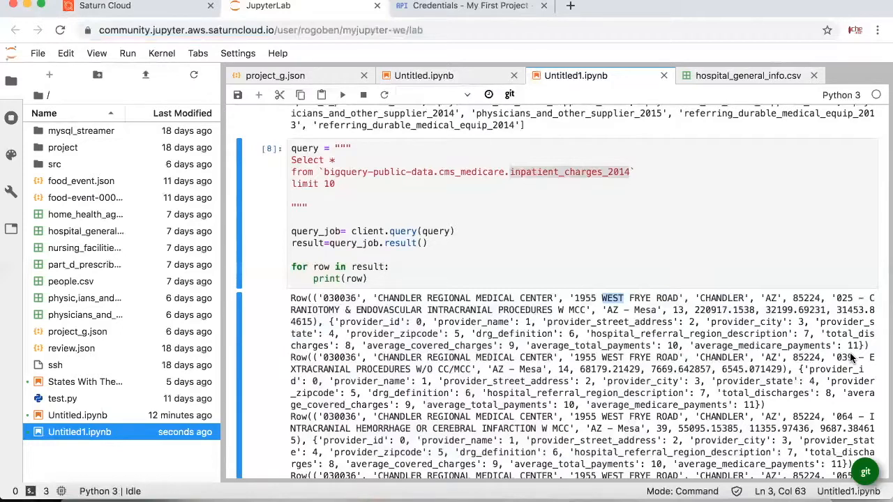
scroll(down, 3)
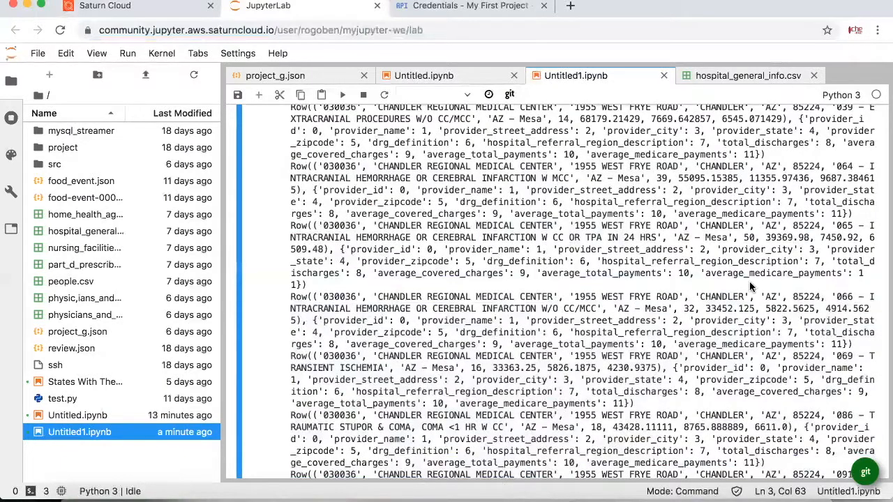
mouse_move(479, 321)
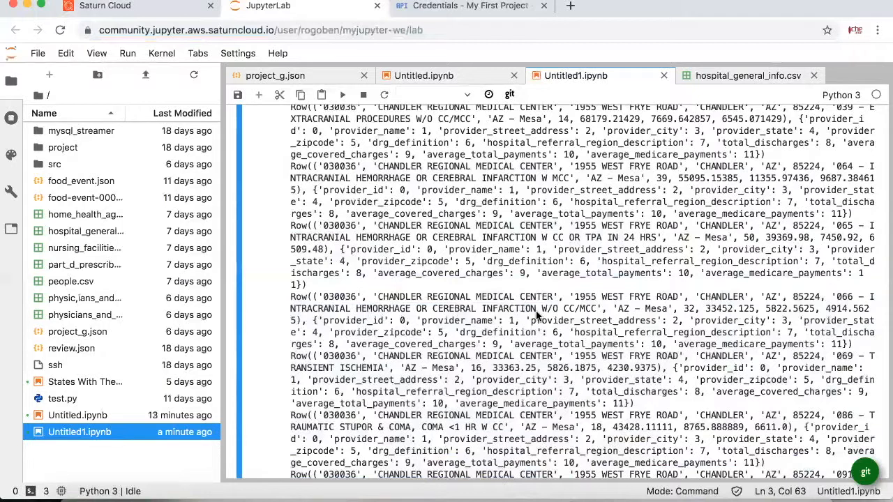
mouse_move(695, 193)
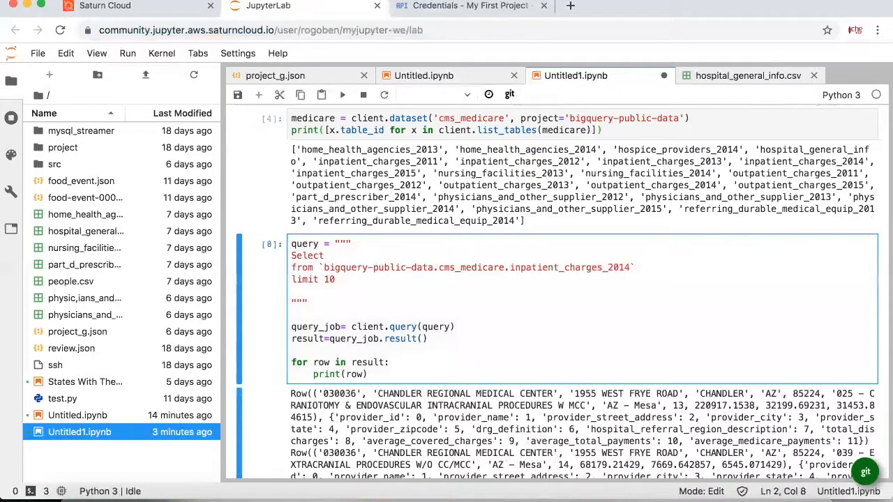
Edit the query to select count(provider_name) and mark provider_state for grouping
text(count())
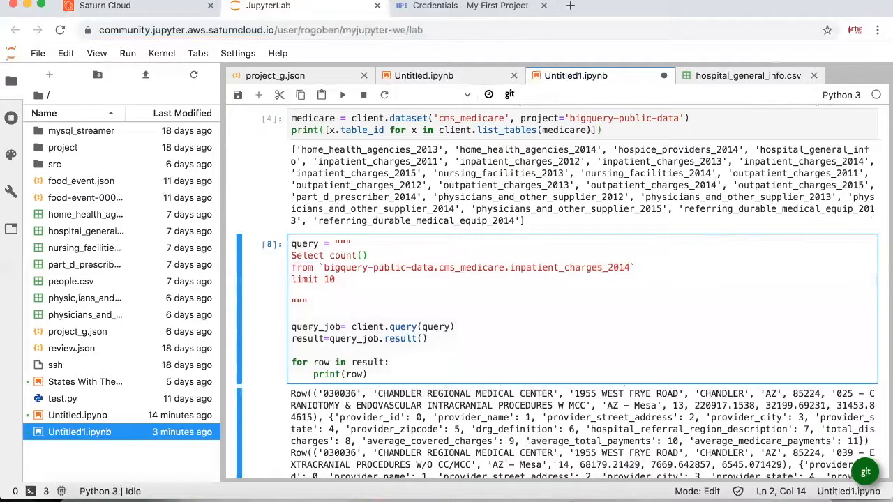
text(provider_)
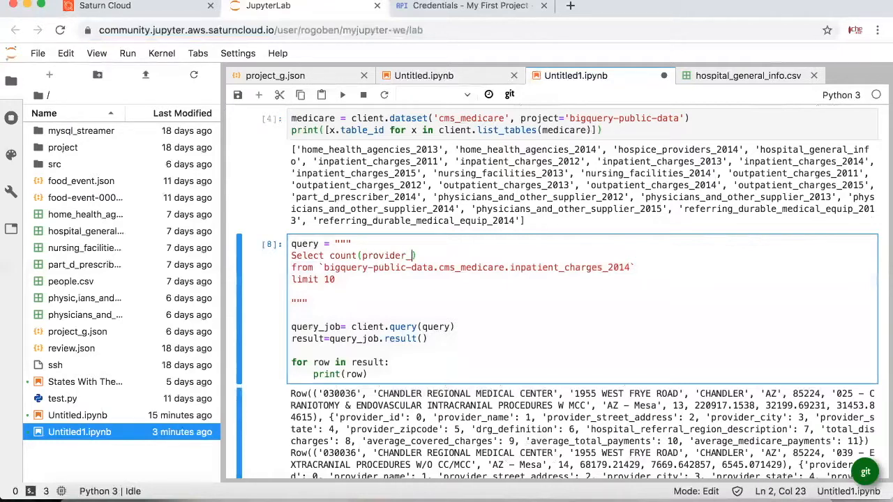
text(name),)
text(group by provider_state)
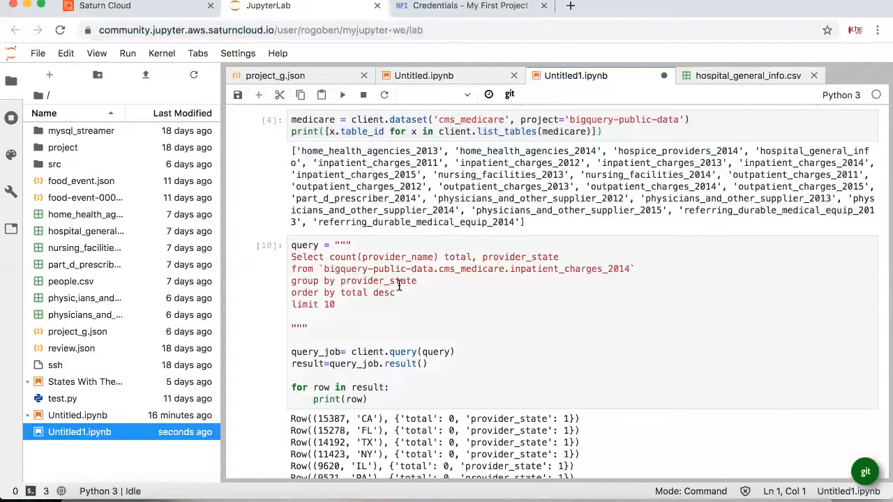
mouse_move(412, 309)
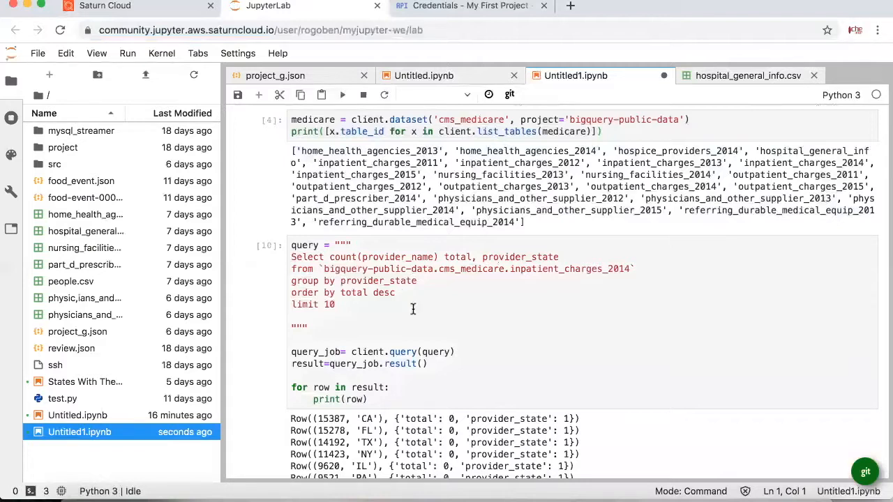
click(413, 309)
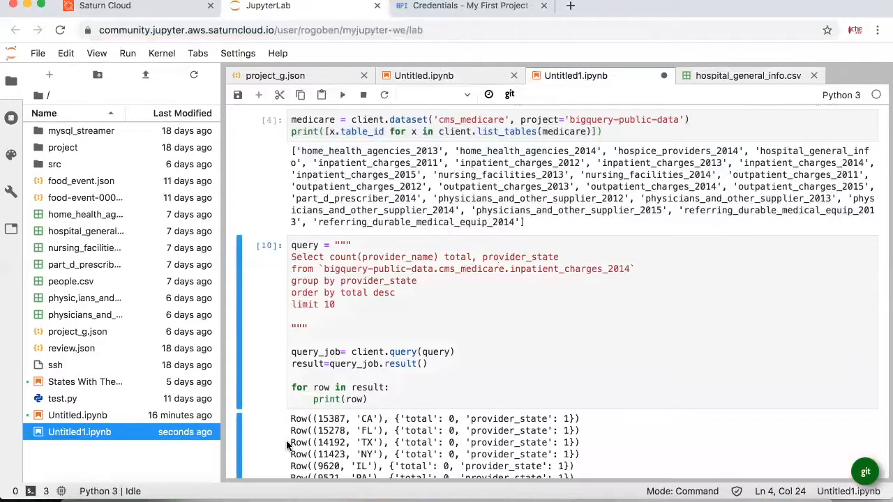
double_click(569, 269)
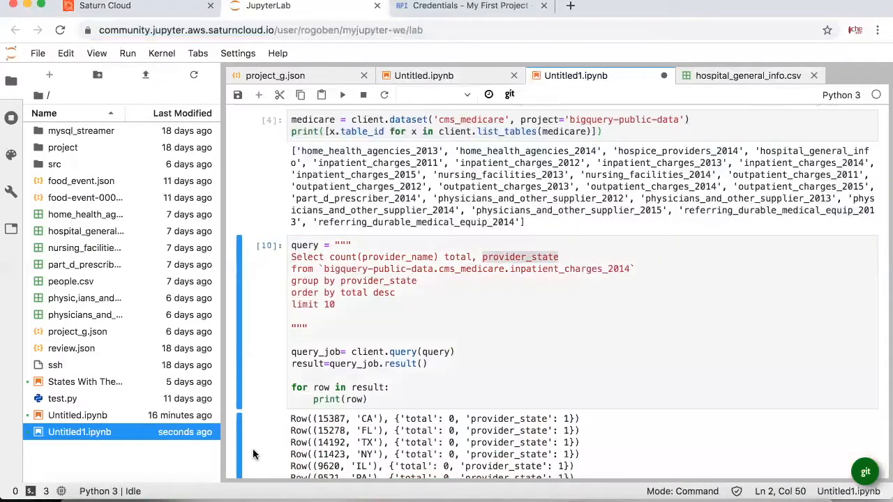
scroll(down, 3)
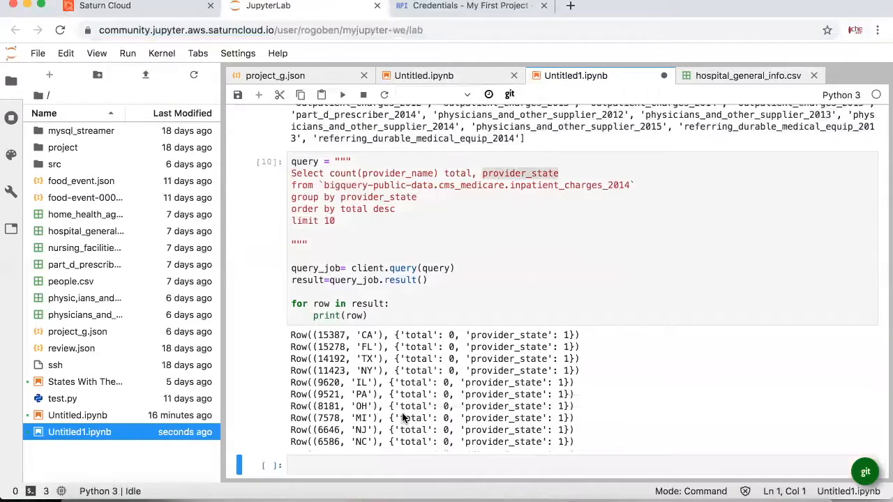
Insert 'distinct' inside count(provider_name) to count unique providers per state
click(362, 173)
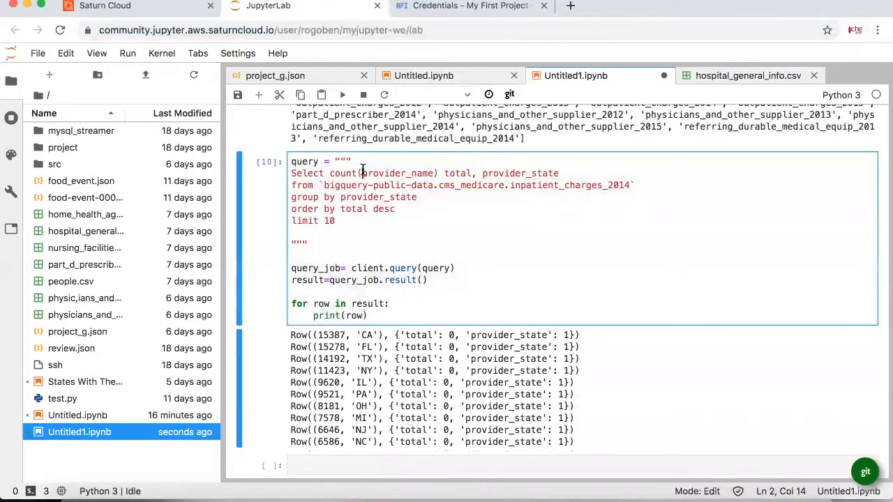
text(distinct)
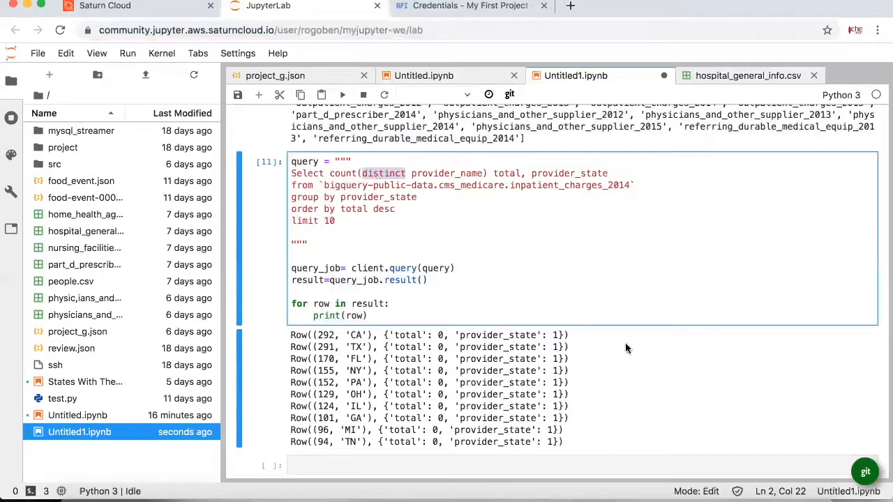
click(564, 173)
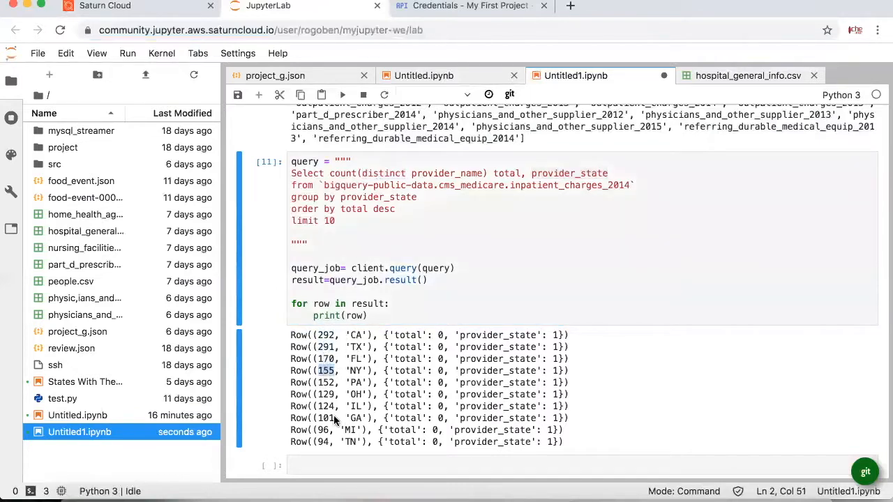
mouse_move(320, 347)
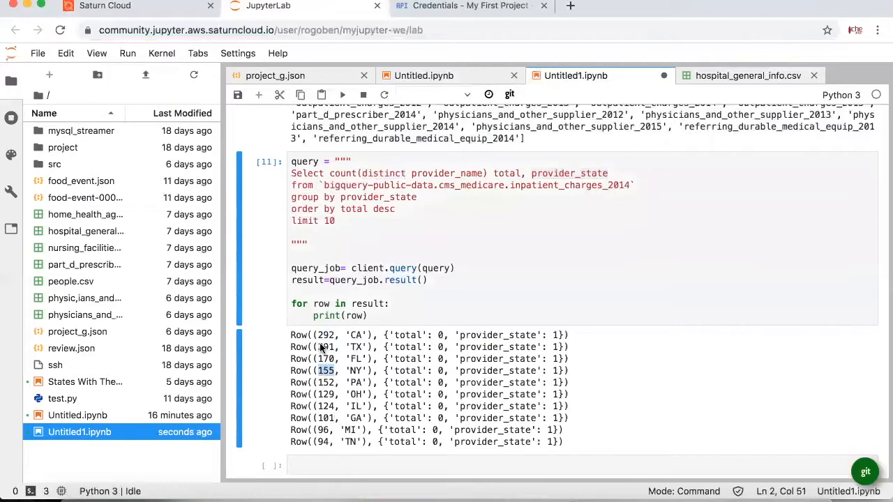